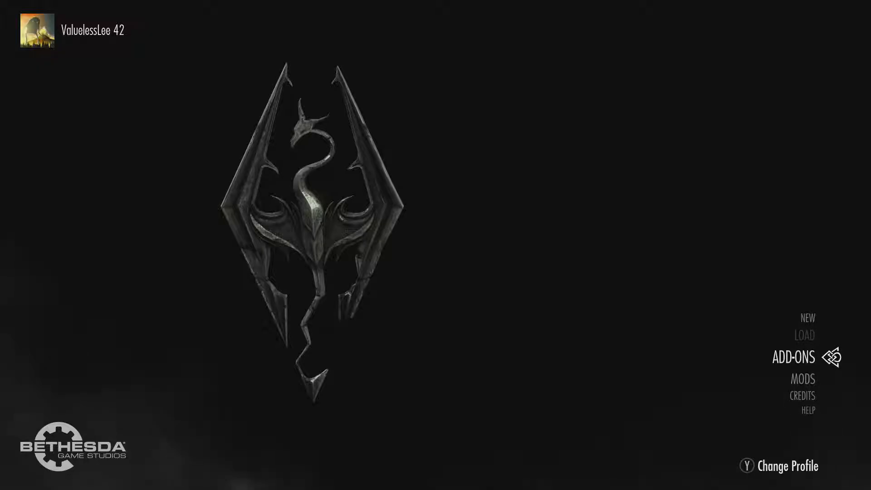
# Select MODS on the title menu to bring up the popular and highest-rated mod lists.
pyautogui.press('down')
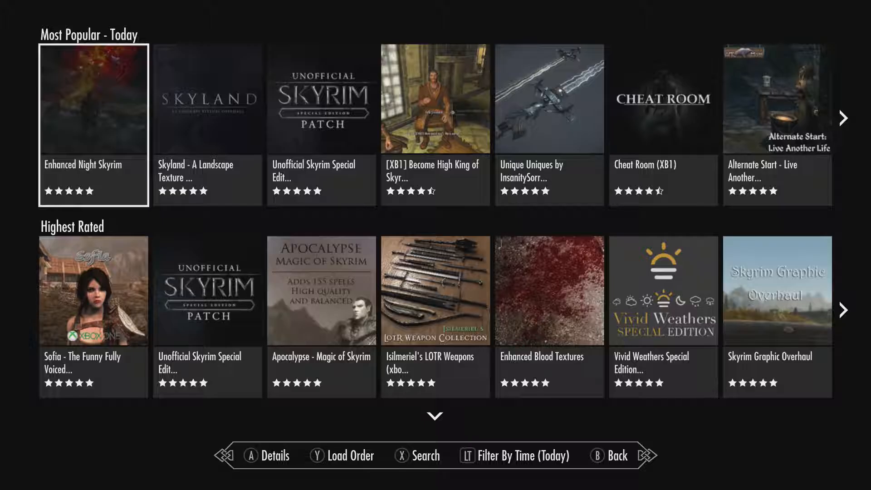
# View Enhanced Night Skyrim's details, then advance to Skyland - A Landscape Texture Overhaul.
pyautogui.click(93, 99)
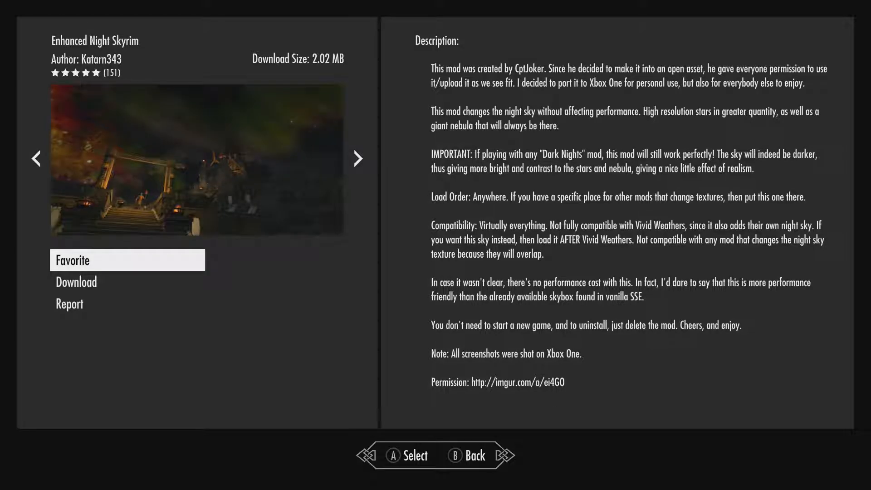
pyautogui.click(359, 158)
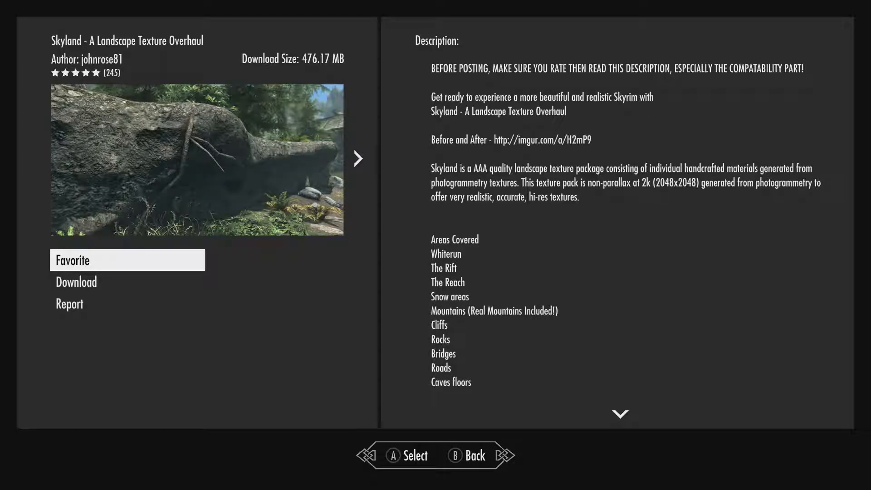
# Show Skyland's second screenshot and scroll its description to the planned-future-areas list.
pyautogui.click(357, 158)
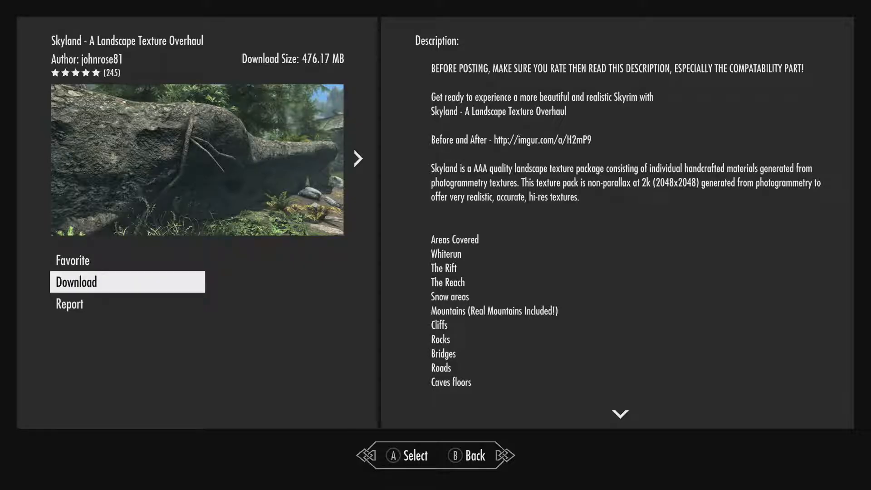
pyautogui.click(357, 159)
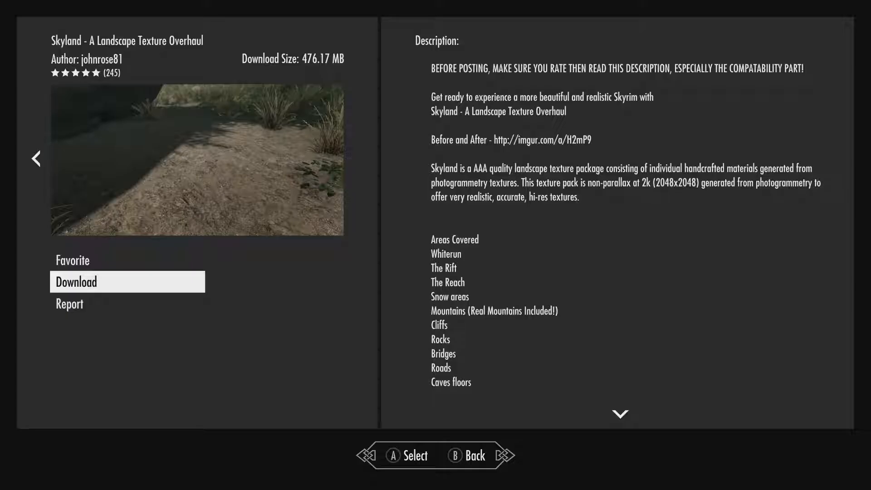
pyautogui.scroll(-3)
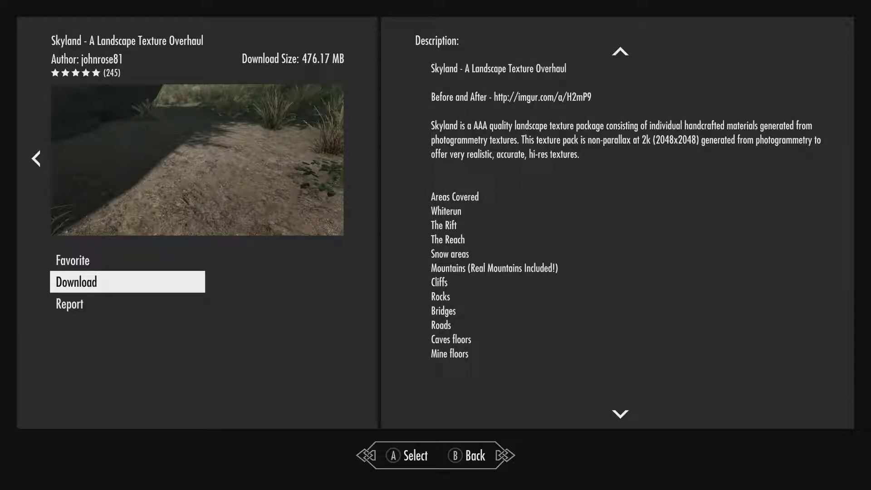
pyautogui.scroll(-3)
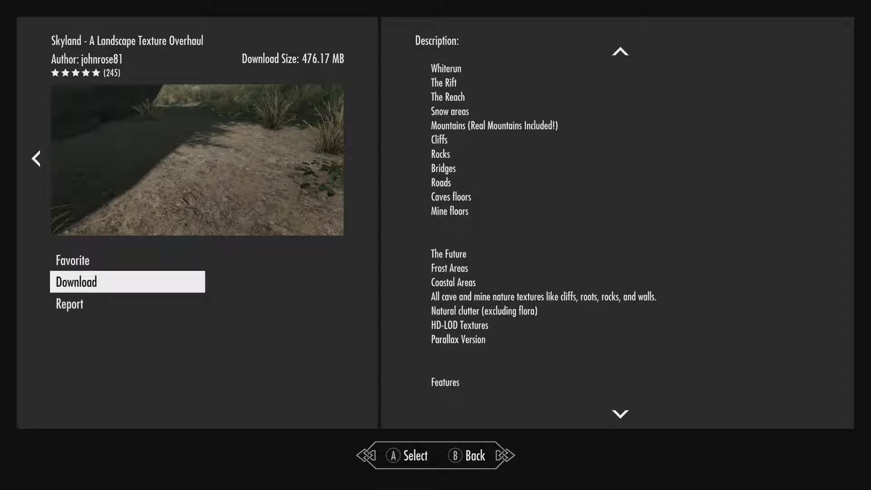
# Read Skyland's description to the end and go back to the mod browser rows.
pyautogui.scroll(-3)
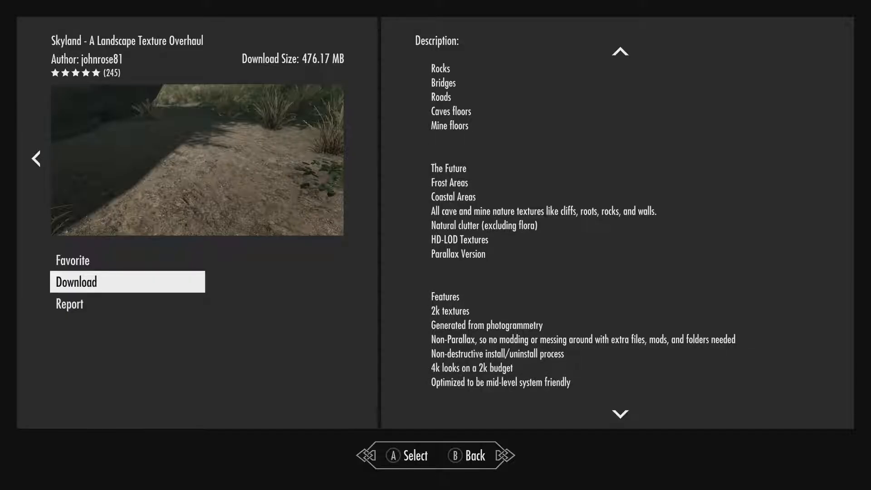
pyautogui.scroll(-3)
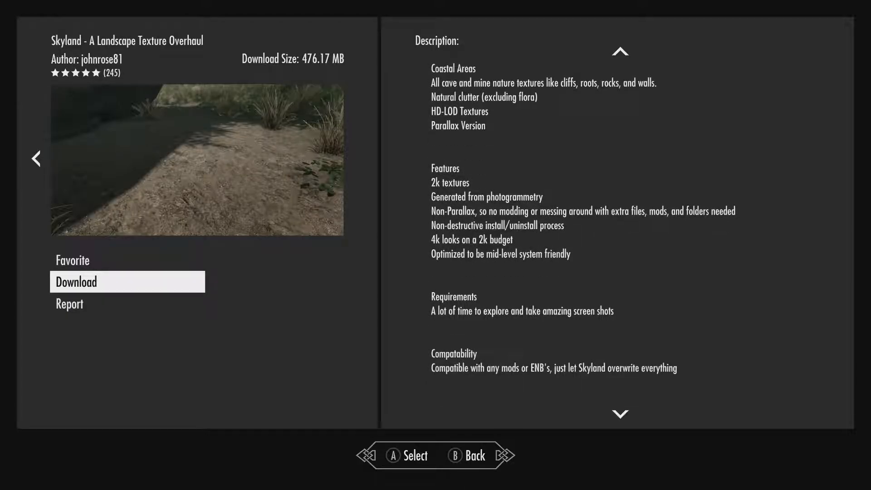
pyautogui.scroll(-3)
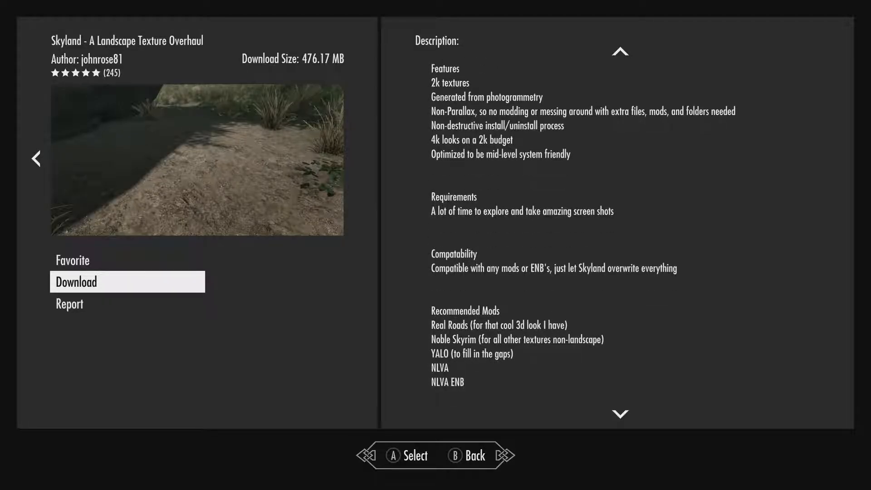
pyautogui.scroll(-3)
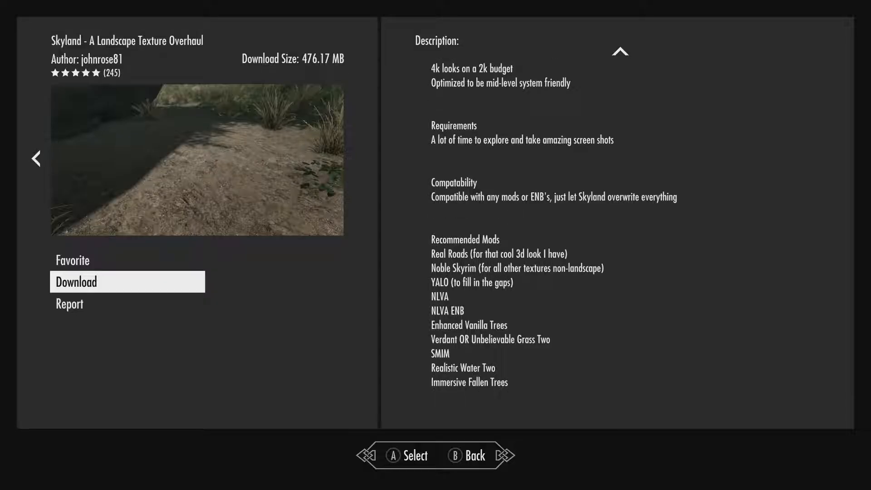
pyautogui.press('B')
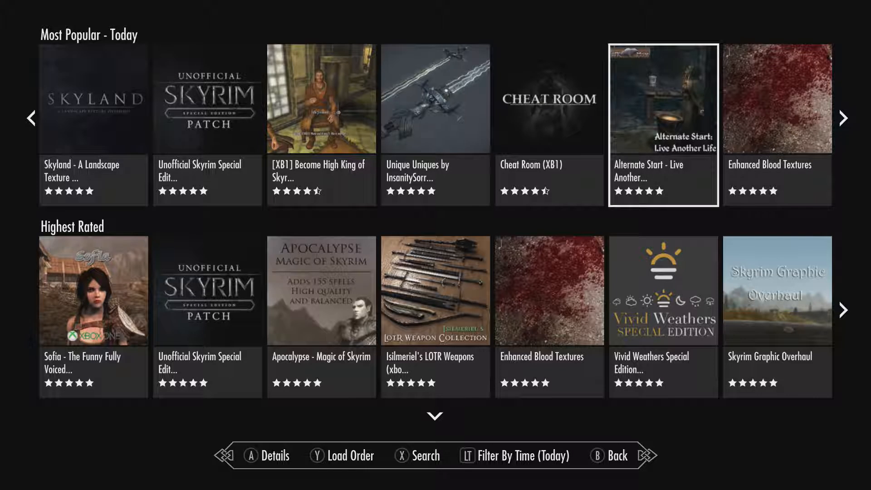
# Move along Highest Rated to Skyrim Graphic Overhaul and view its details.
pyautogui.hscroll(3)
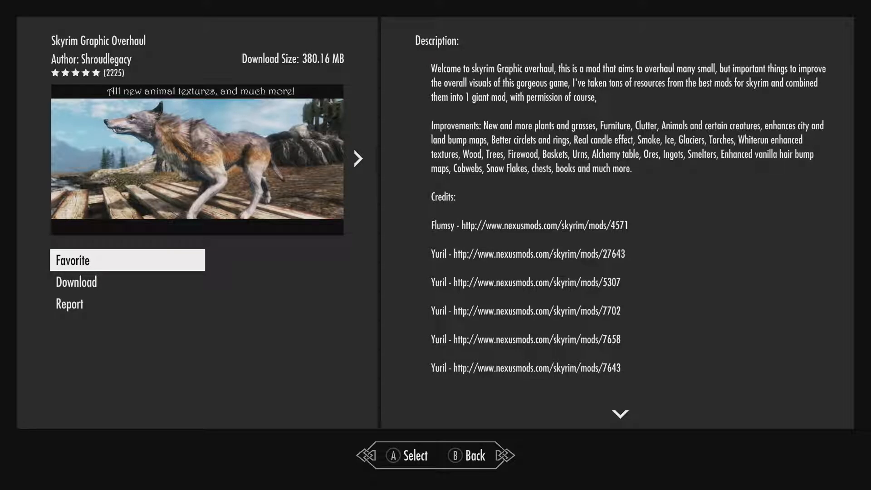
# Browse Skyrim Graphic Overhaul's screenshots, mark it Favorite, and return to the browser.
pyautogui.click(356, 158)
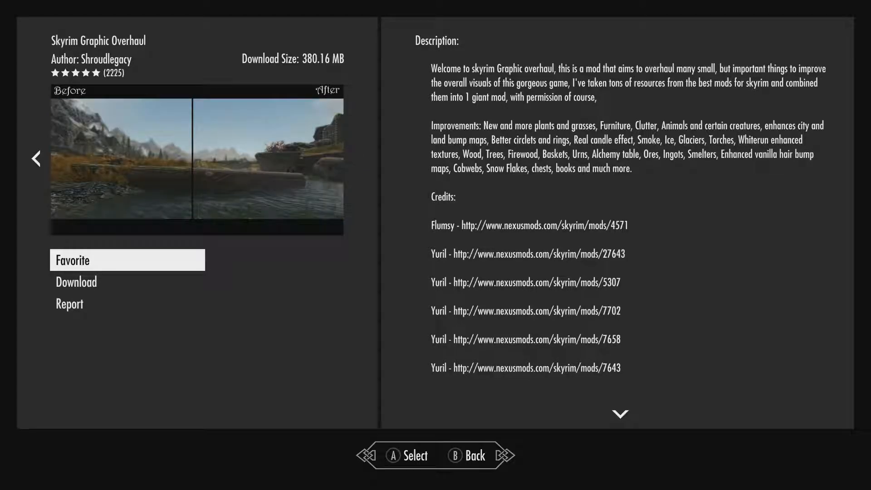
pyautogui.click(358, 159)
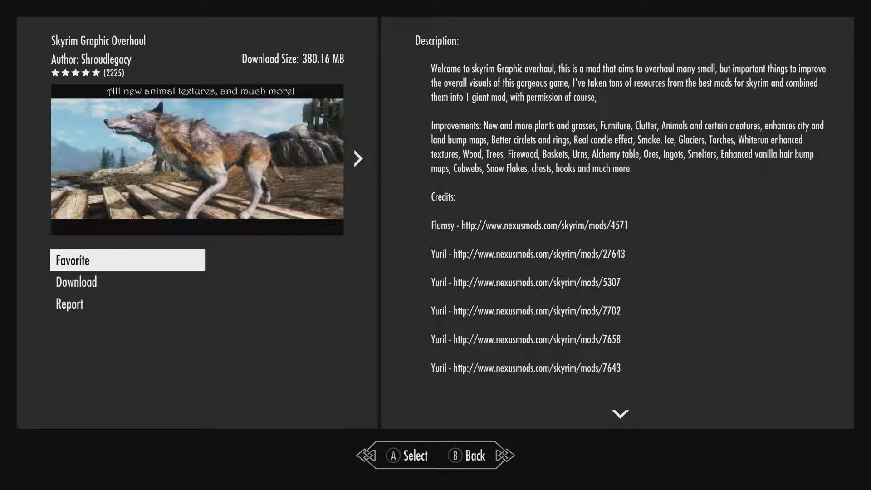
pyautogui.click(127, 259)
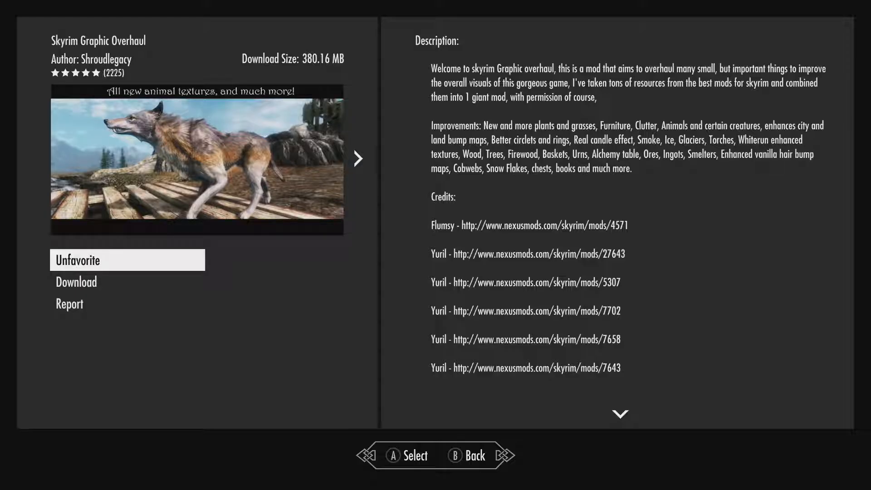
pyautogui.press('b')
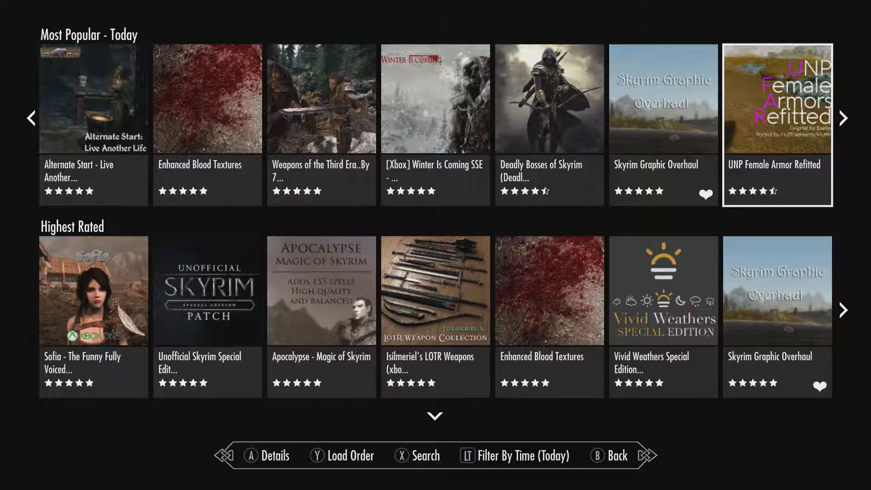
# Scroll the Most Popular row to Lush Overhaul and view its details.
pyautogui.hscroll(3)
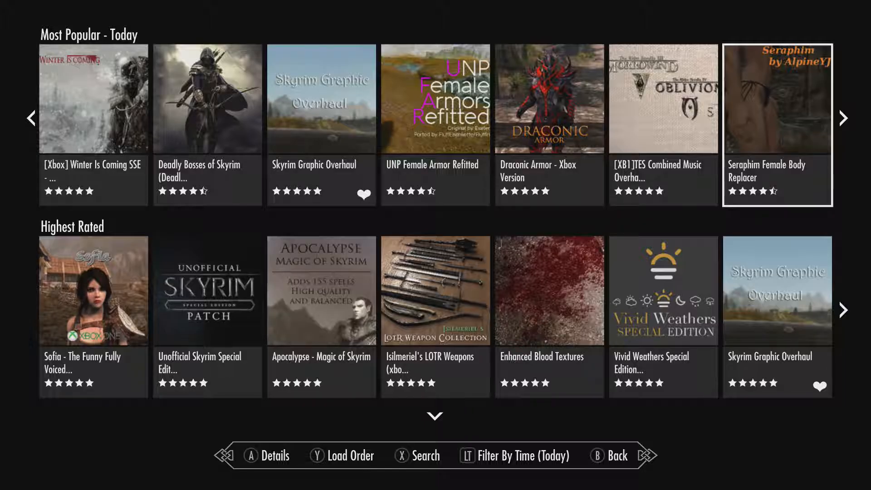
pyautogui.click(843, 118)
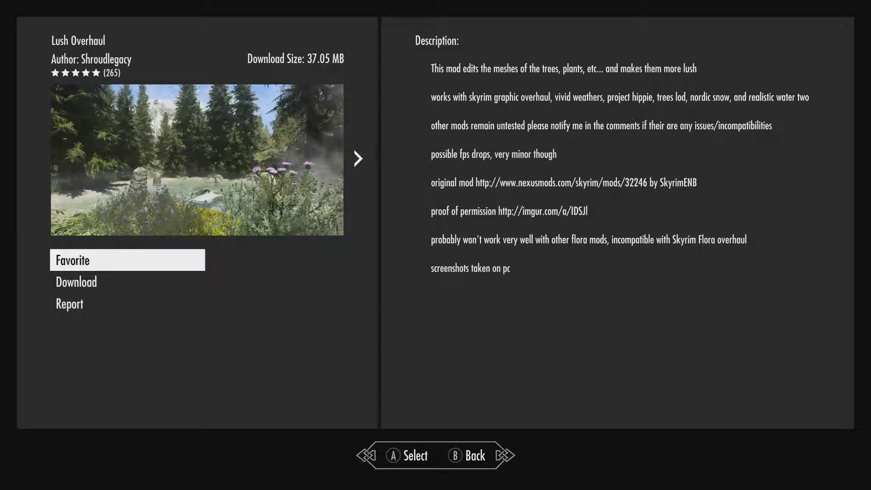
# Flip through Lush Overhaul's screenshots, then reach Realistic Water Two (XB1)'s details by isoku.
pyautogui.click(356, 158)
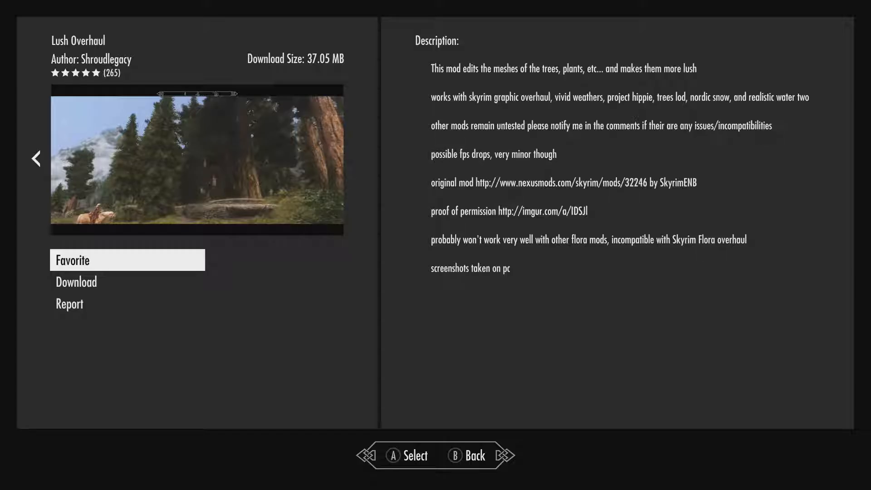
pyautogui.click(358, 158)
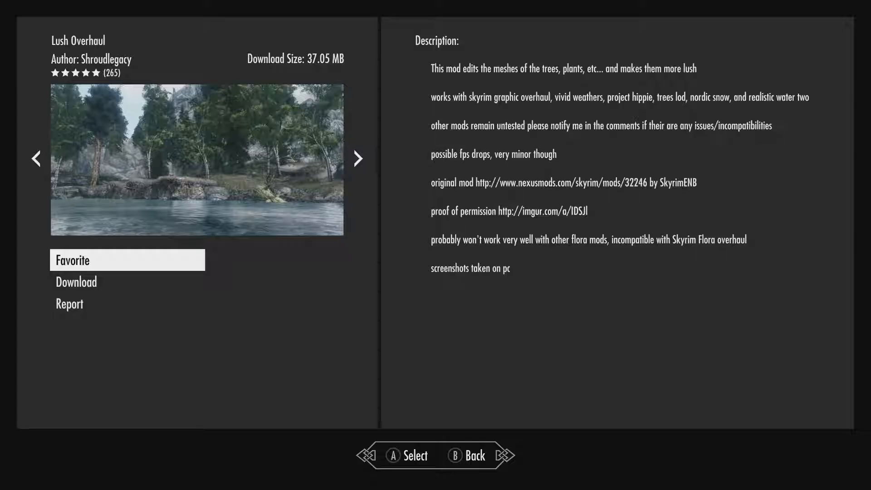
pyautogui.click(356, 159)
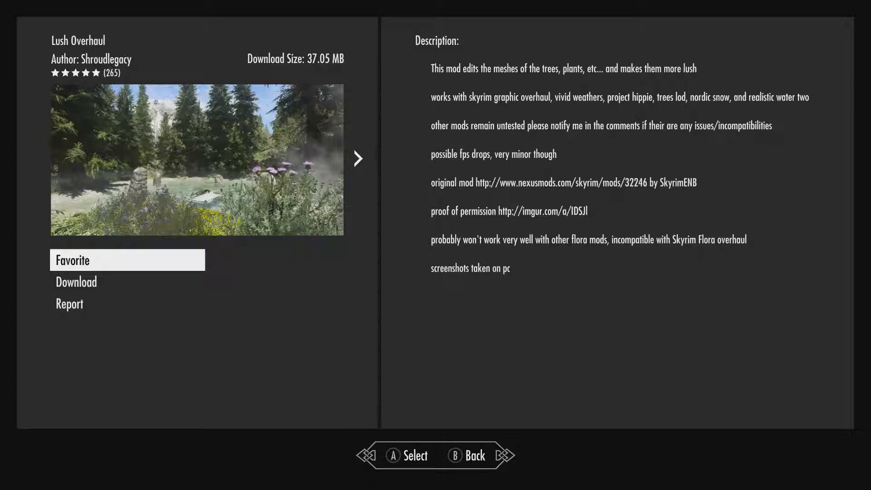
pyautogui.click(358, 159)
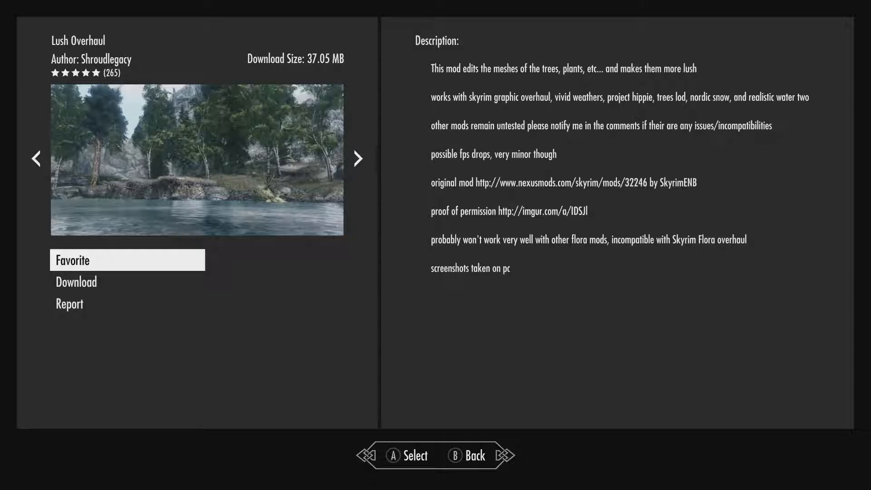
pyautogui.click(358, 159)
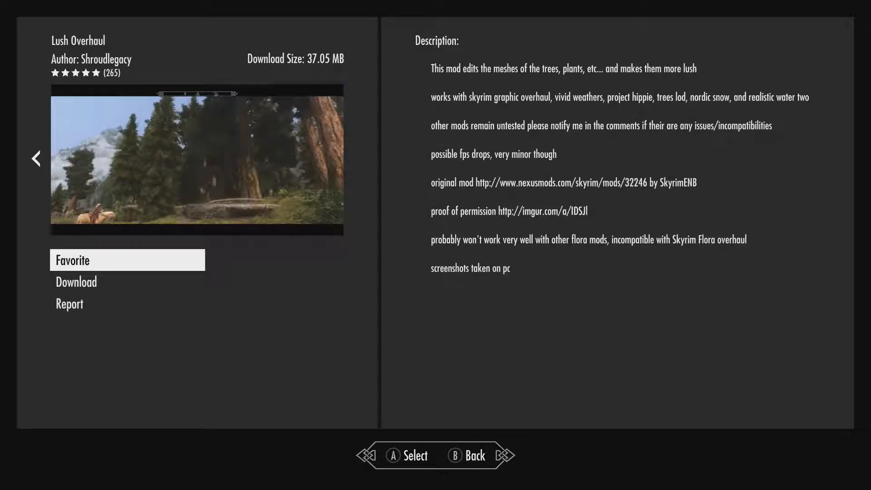
pyautogui.press('Escape')
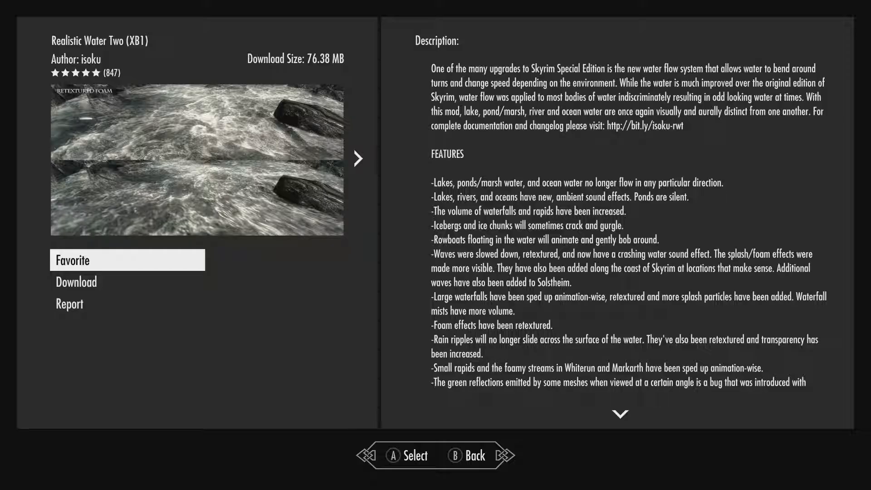
pyautogui.click(357, 158)
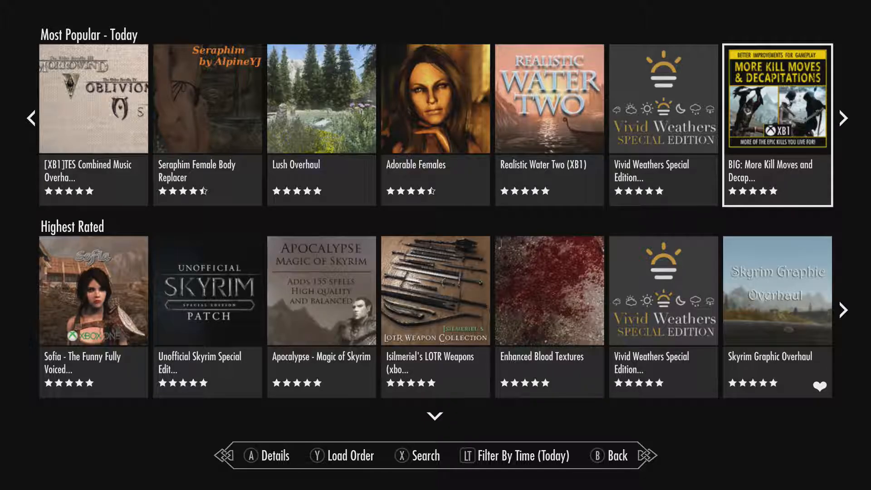
# Advance Most Popular - Today one tile to reach Kailana - A Standalone Follower.
pyautogui.click(844, 118)
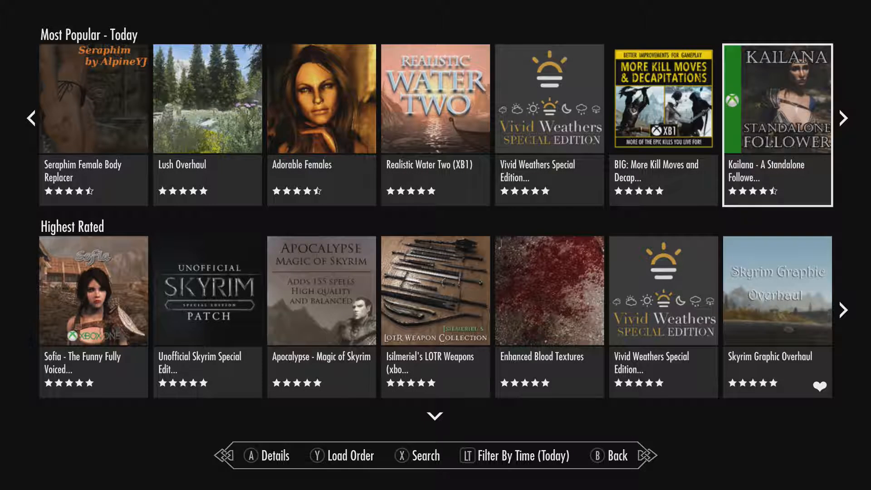
# View the details of sp0ckrates' BIG: More Kill Moves and Decapitations mod.
pyautogui.click(662, 99)
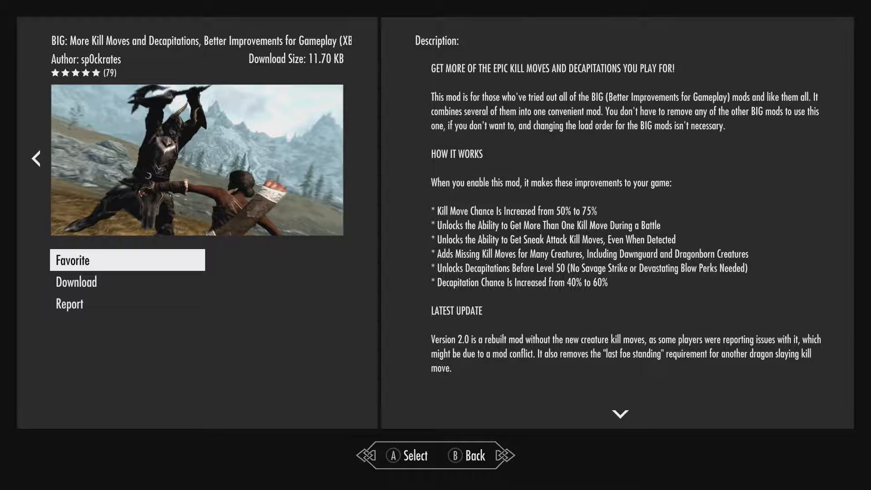
# Leave the details and move along Most Popular - Today to open Rich Merchants of Skyrim.
pyautogui.press('B')
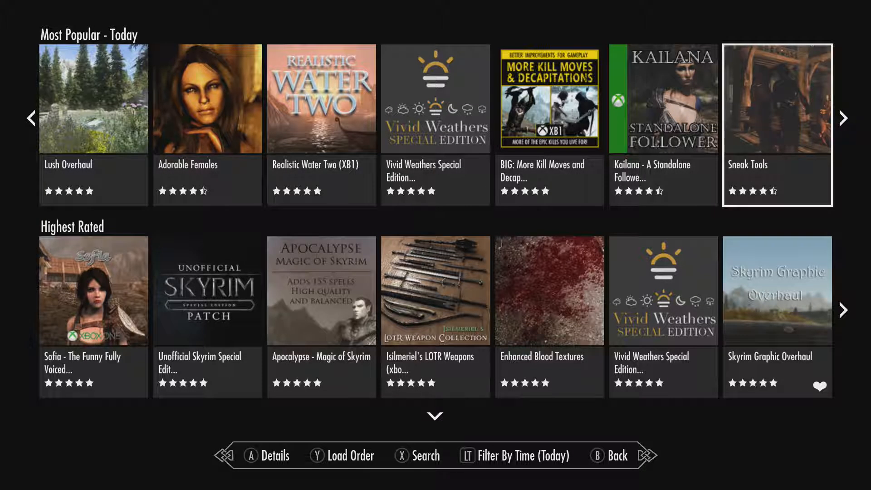
pyautogui.hscroll(3)
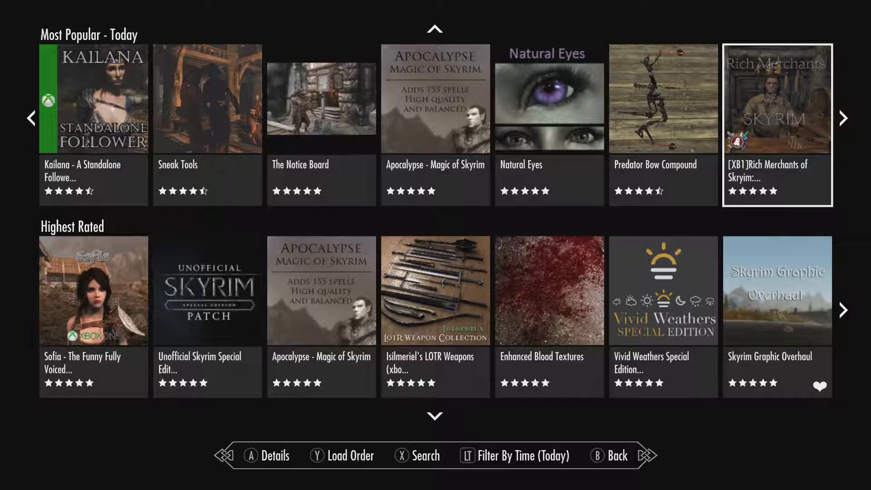
pyautogui.click(843, 118)
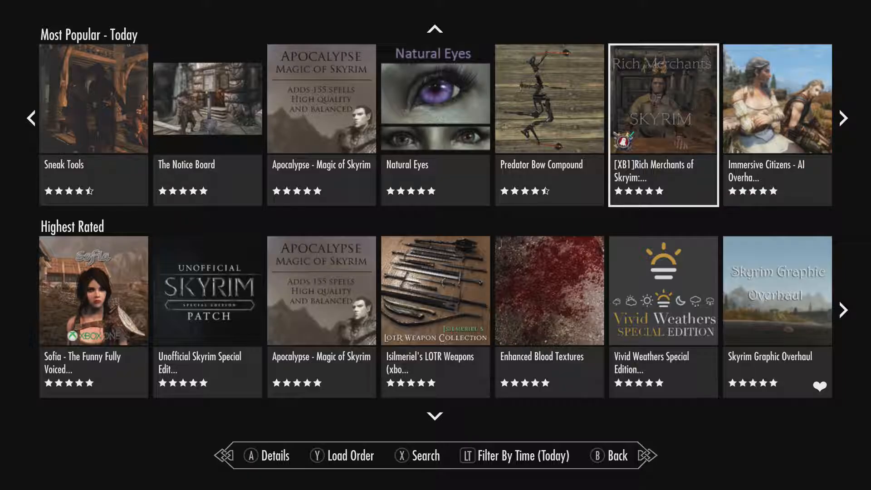
pyautogui.click(662, 98)
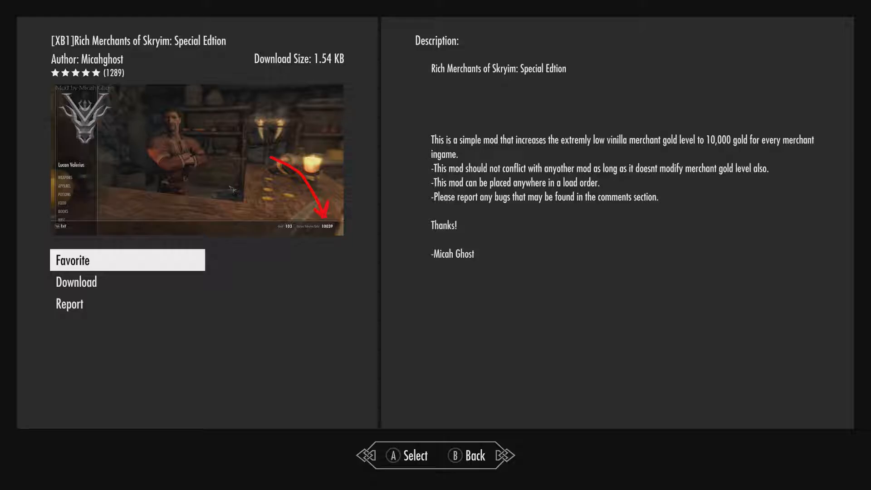
# Close the Rich Merchants of Skyrim details page to get back to the rows.
pyautogui.press('B')
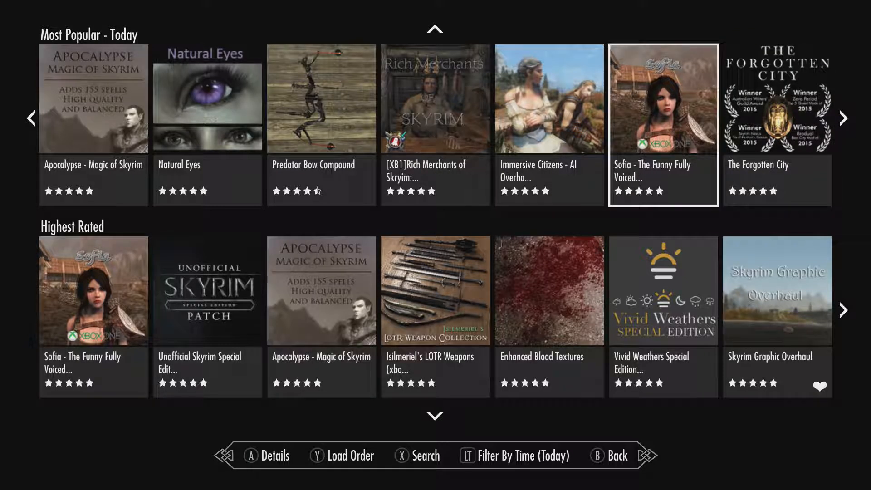
# Drop to the Highest Rated row and open Static Mesh Improvement Mod SE's details.
pyautogui.press('Left')
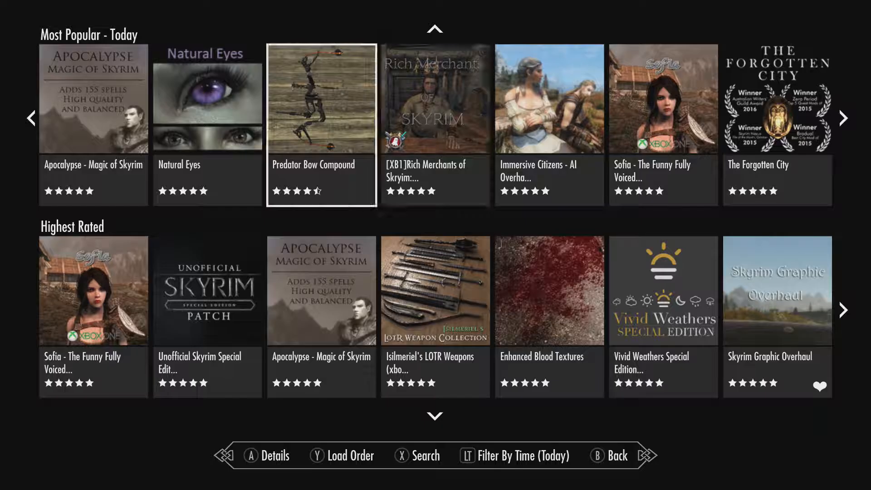
pyautogui.scroll(-3)
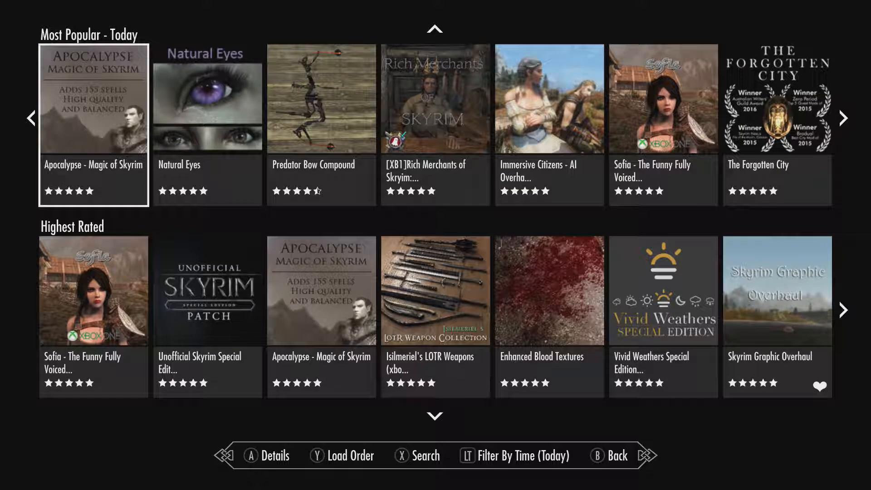
pyautogui.scroll(-3)
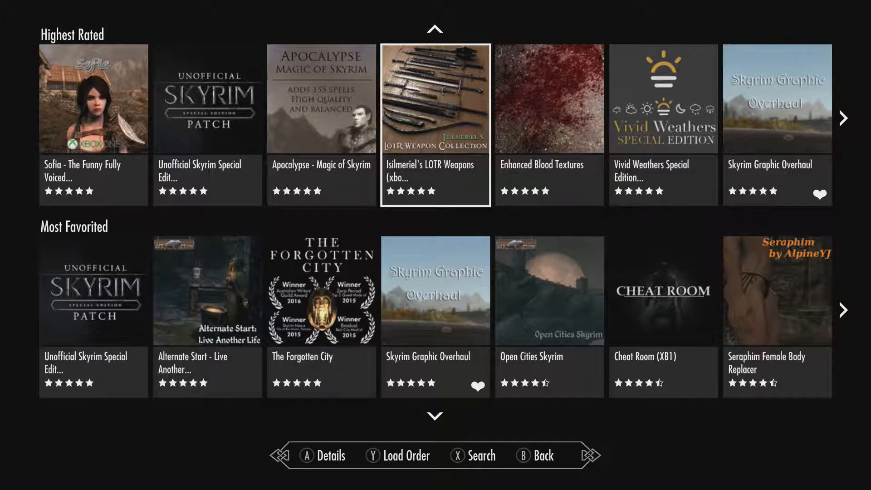
pyautogui.press('Right')
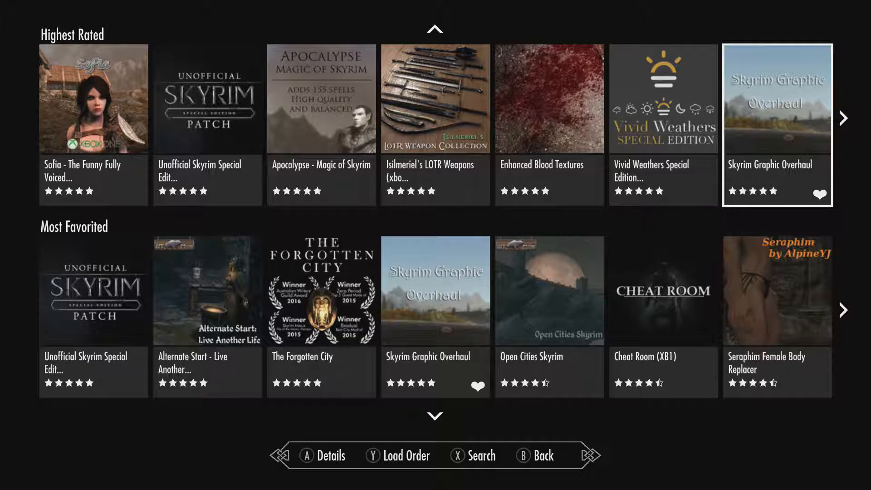
pyautogui.click(843, 118)
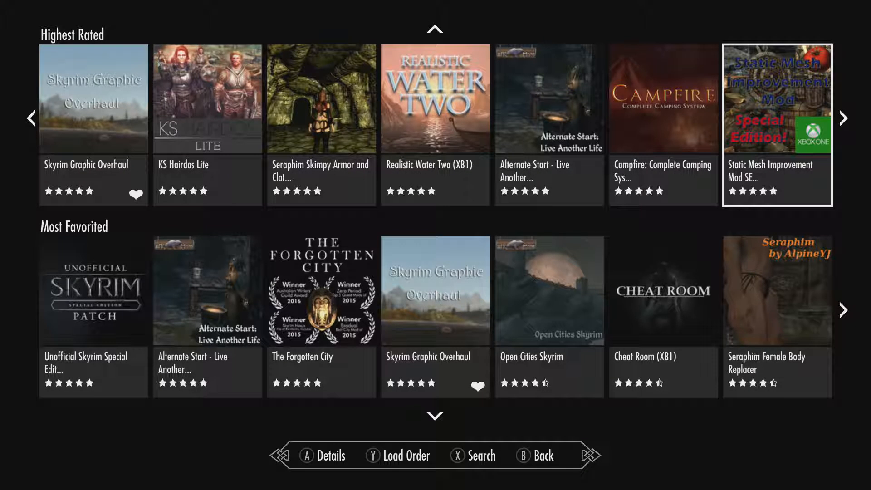
pyautogui.click(843, 118)
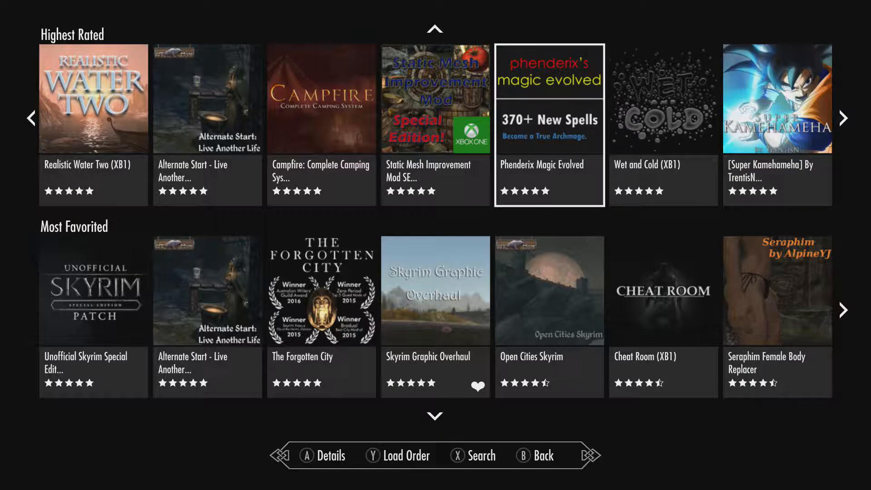
pyautogui.press('Left')
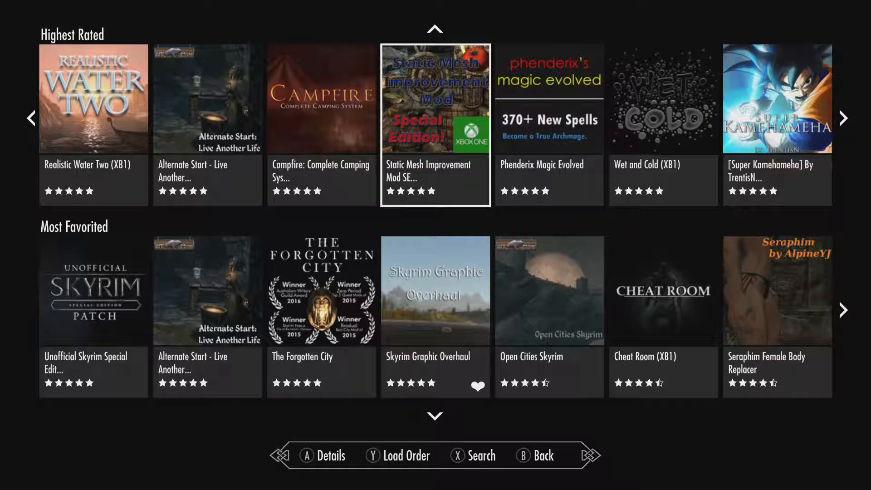
pyautogui.click(435, 98)
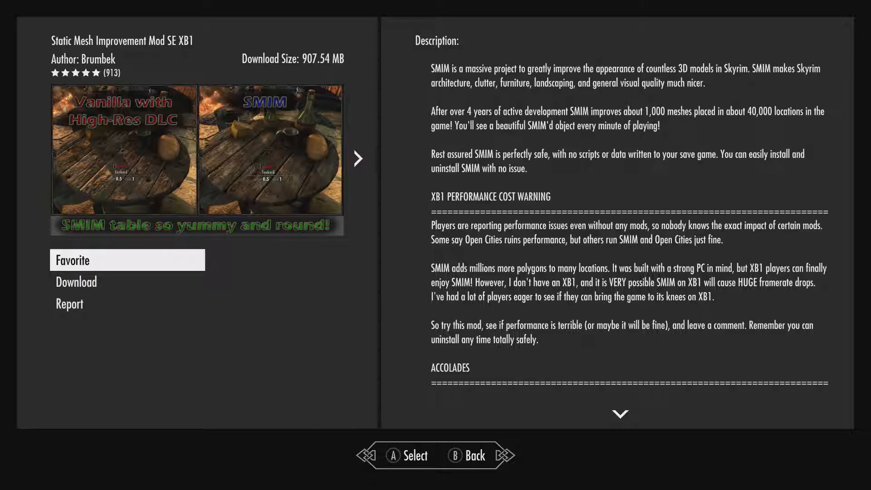
# Show another preview image on the Static Mesh Improvement Mod SE XB1 page.
pyautogui.click(358, 158)
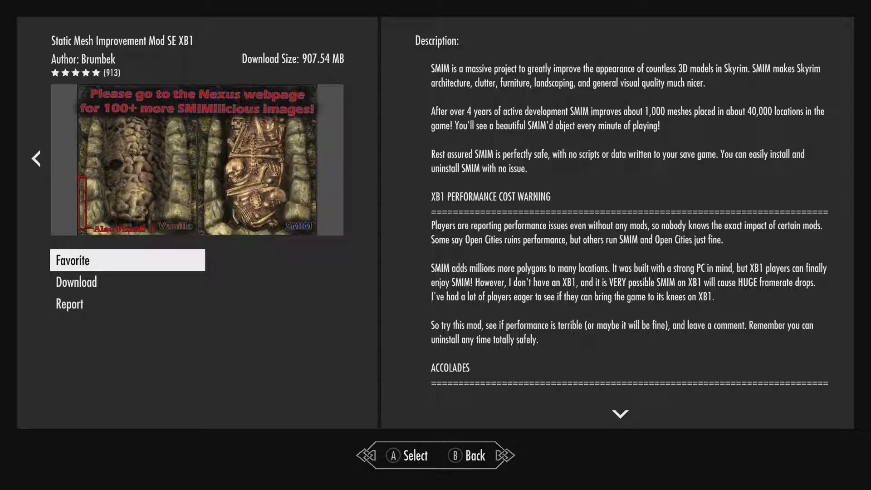
# Close the Static Mesh Improvement Mod page, returning to the Highest Rated row.
pyautogui.press('B')
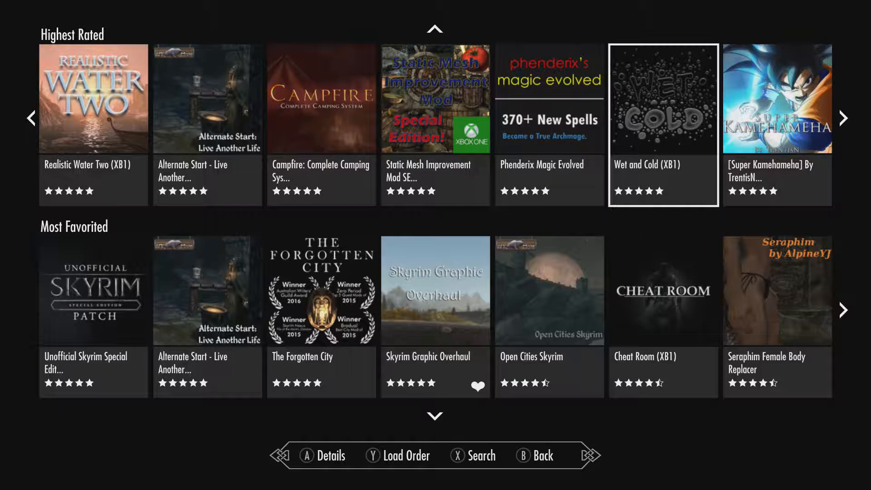
# Move down past Most Favorited and Latest to Animals and open RNG Hunting Revamp.
pyautogui.click(843, 118)
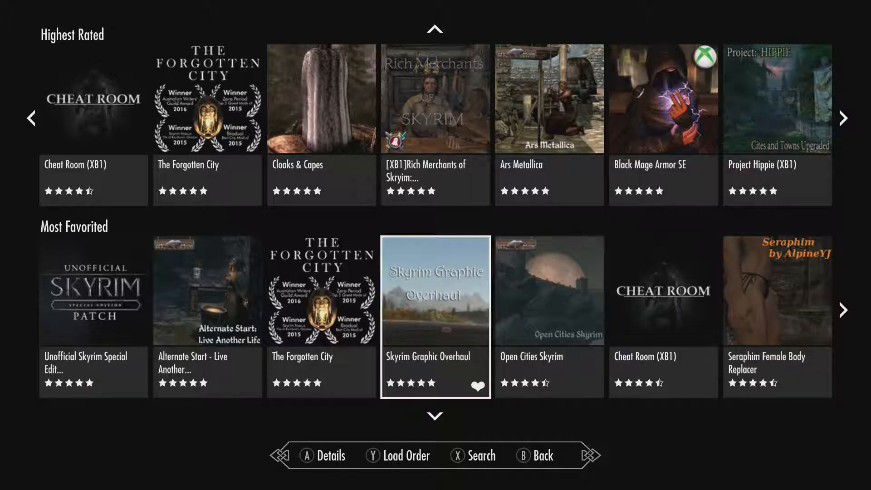
pyautogui.scroll(-3)
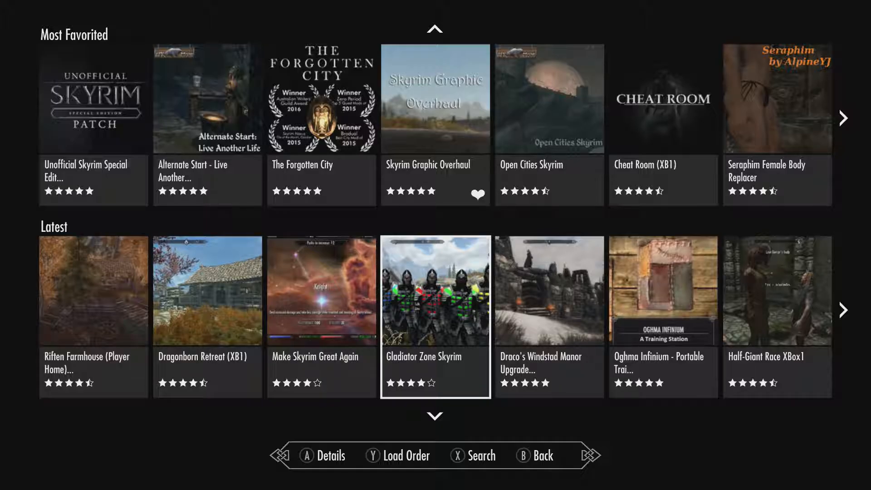
pyautogui.scroll(-3)
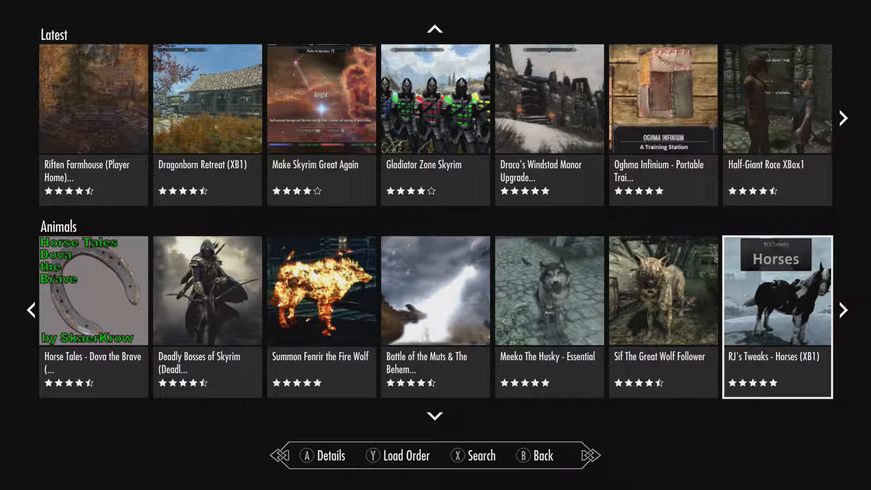
pyautogui.hscroll(3)
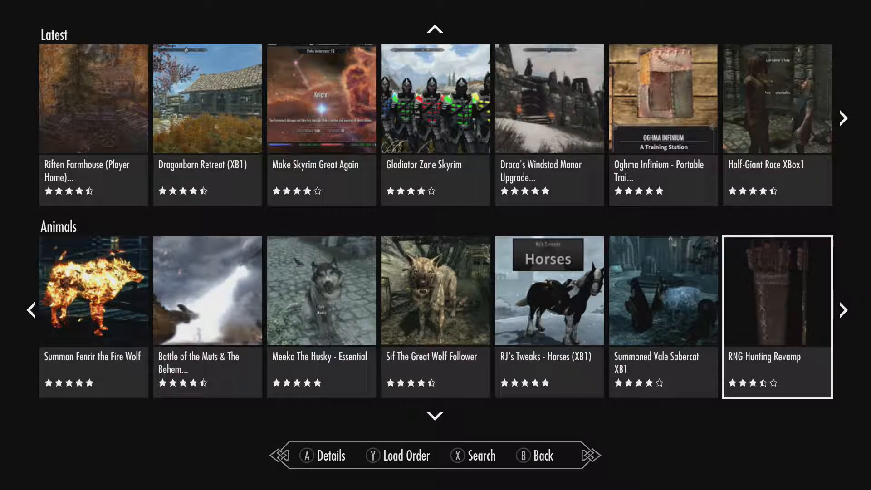
pyautogui.click(843, 310)
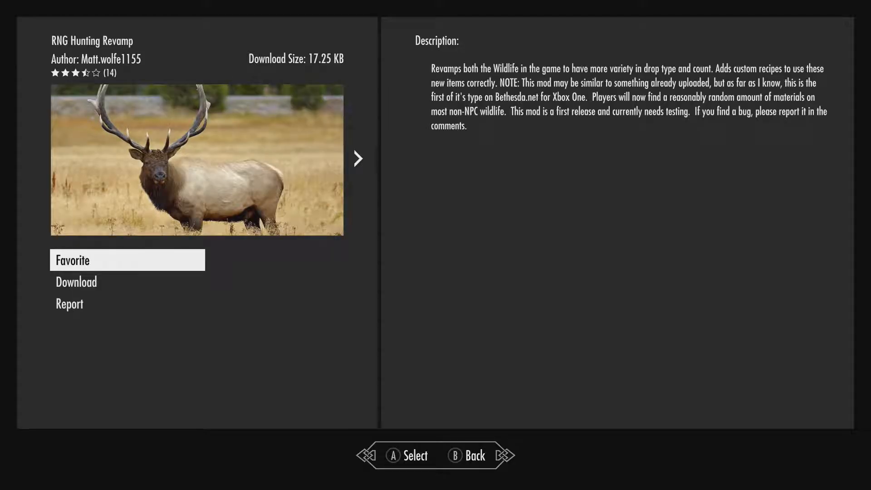
# Leave the RNG Hunting Revamp details page, back to the Latest and Animals rows.
pyautogui.click(357, 158)
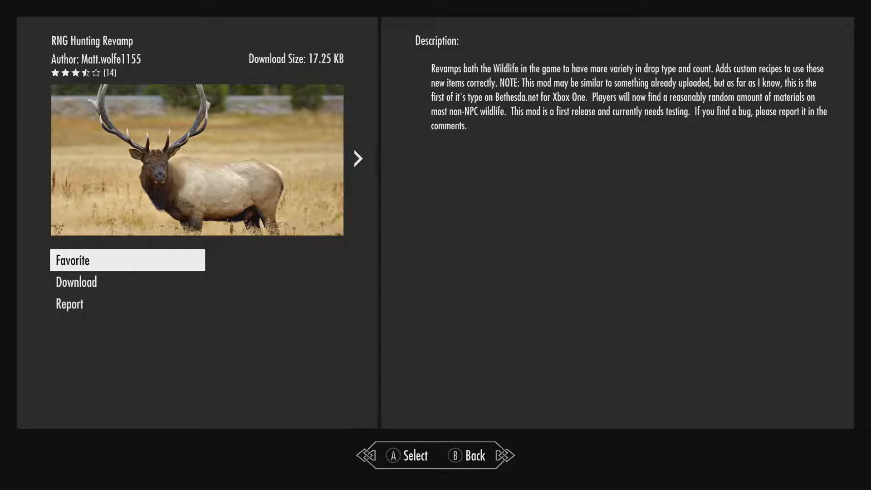
pyautogui.click(357, 158)
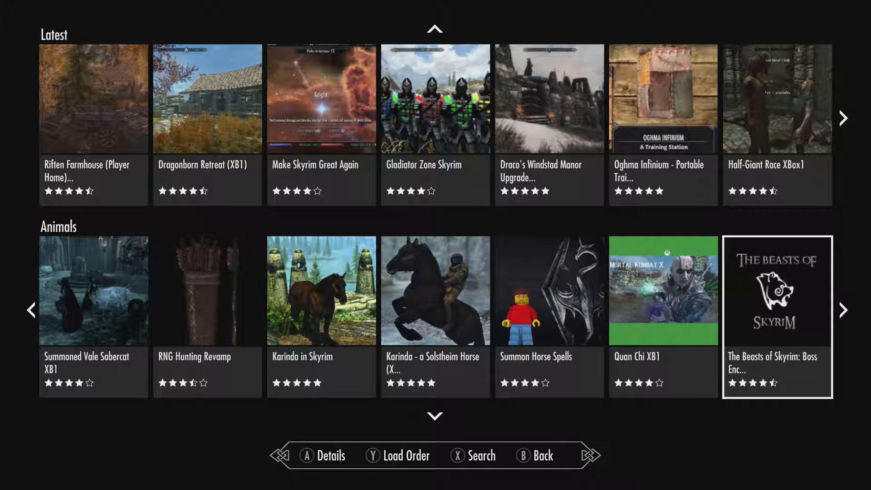
# Scroll down past Animals, Armor, Audio, Buildings and Characters to the Cheats row.
pyautogui.press('Left')
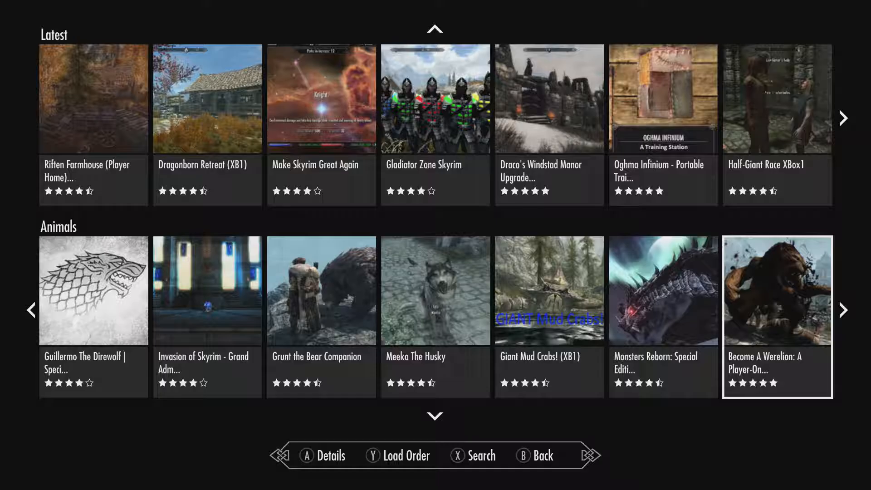
pyautogui.scroll(-3)
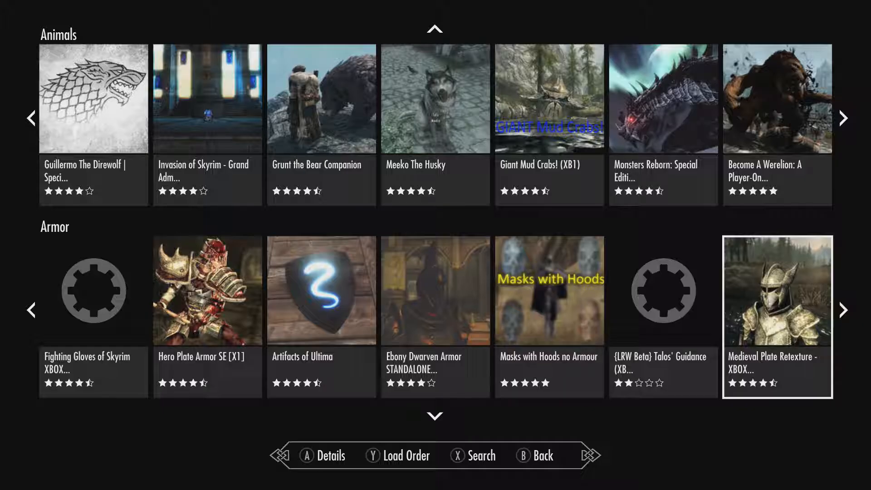
pyautogui.hscroll(3)
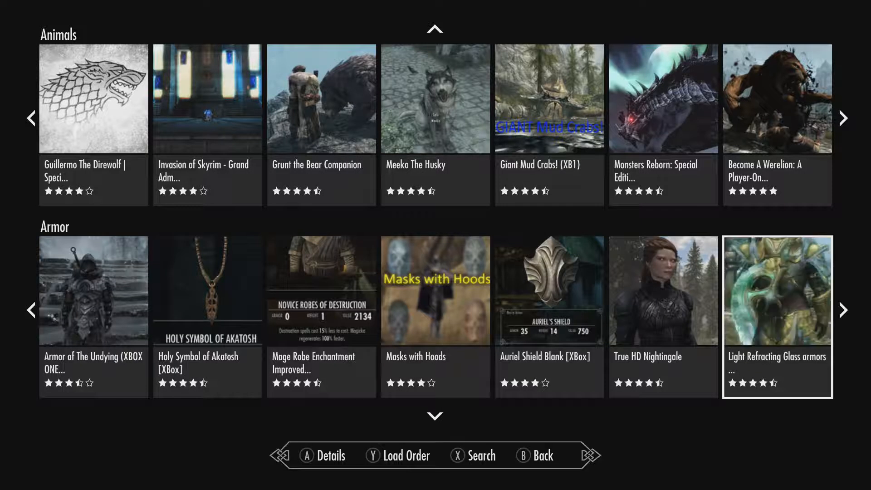
pyautogui.scroll(-3)
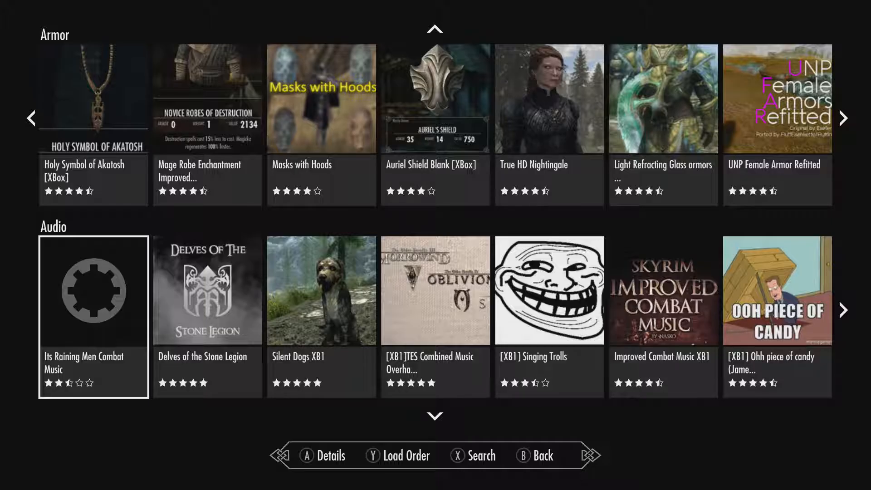
pyautogui.scroll(-3)
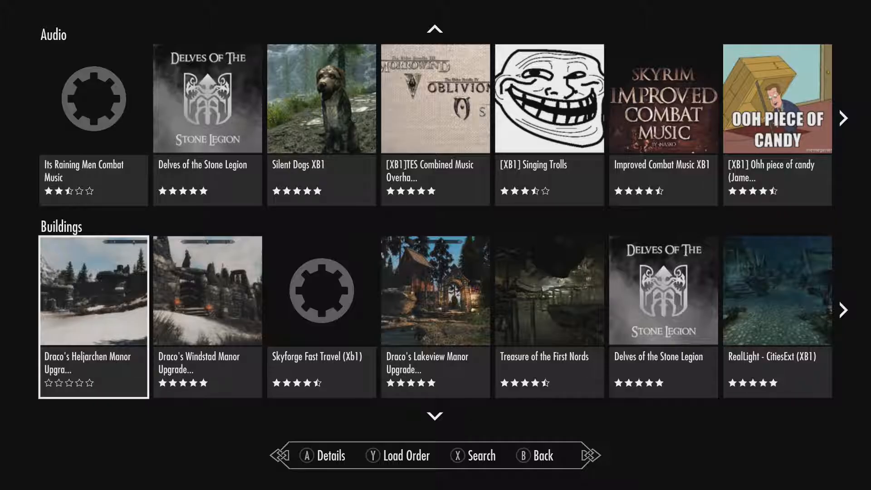
pyautogui.scroll(-3)
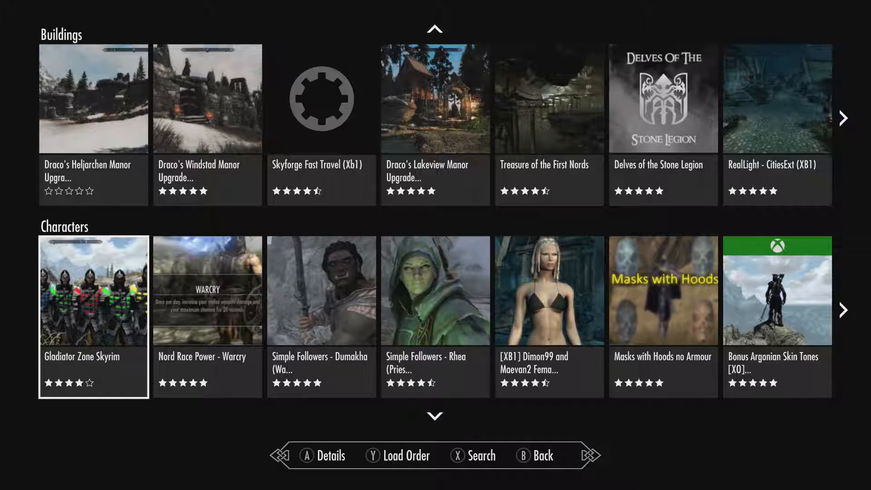
pyautogui.scroll(-3)
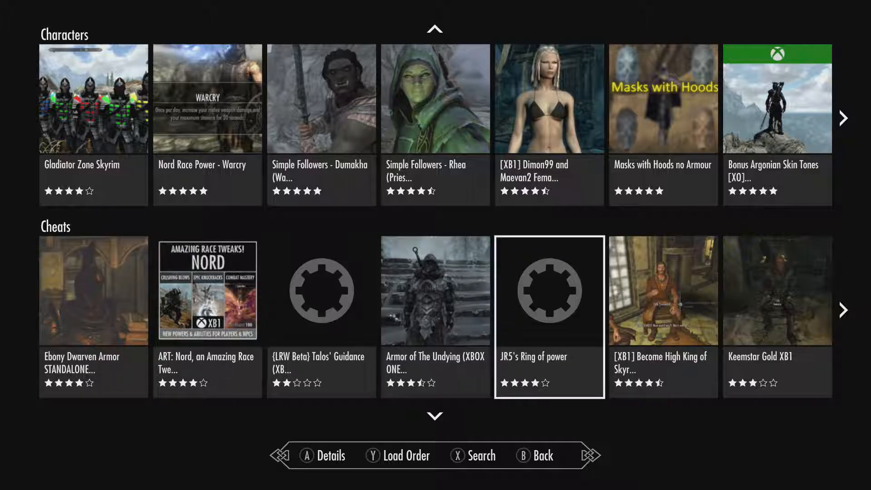
# Page along the Cheats row past Superhuman Jumping to Craftable Everything: Dawnguard.
pyautogui.hscroll(3)
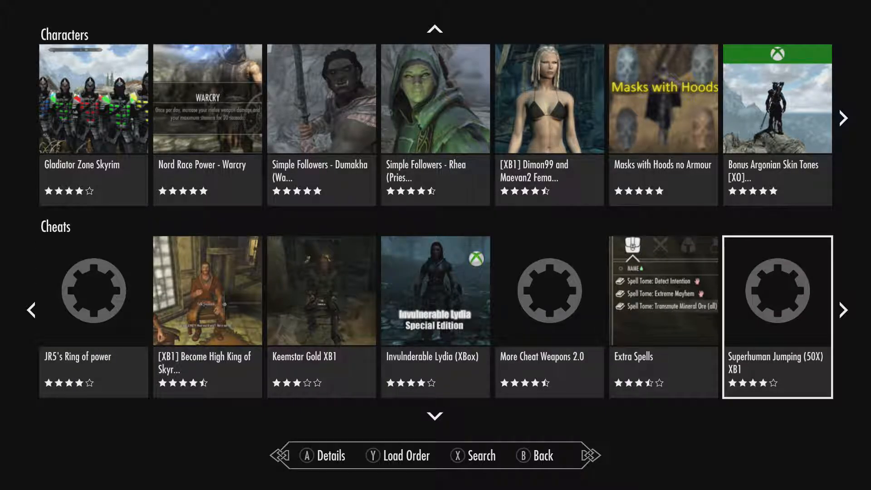
pyautogui.click(843, 310)
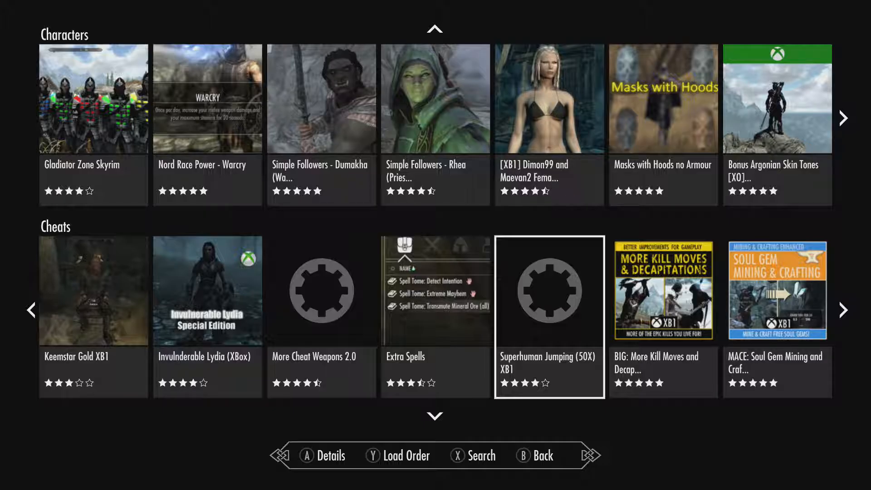
pyautogui.hscroll(3)
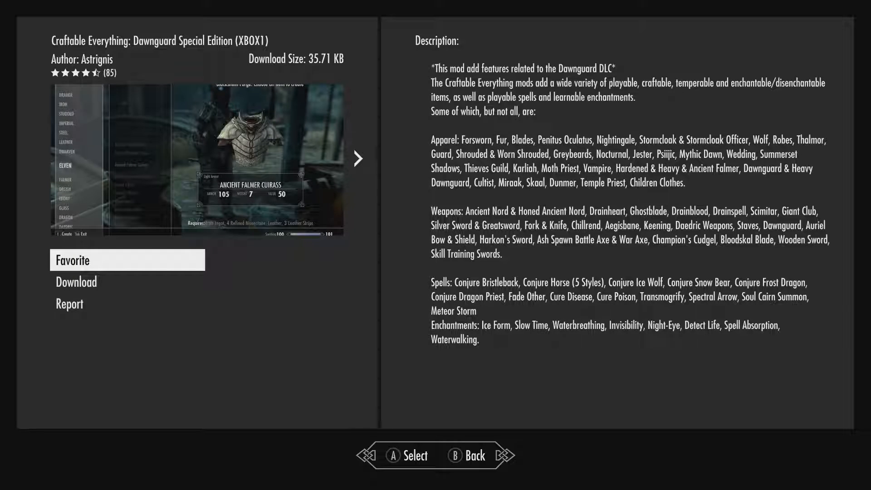
pyautogui.press('B')
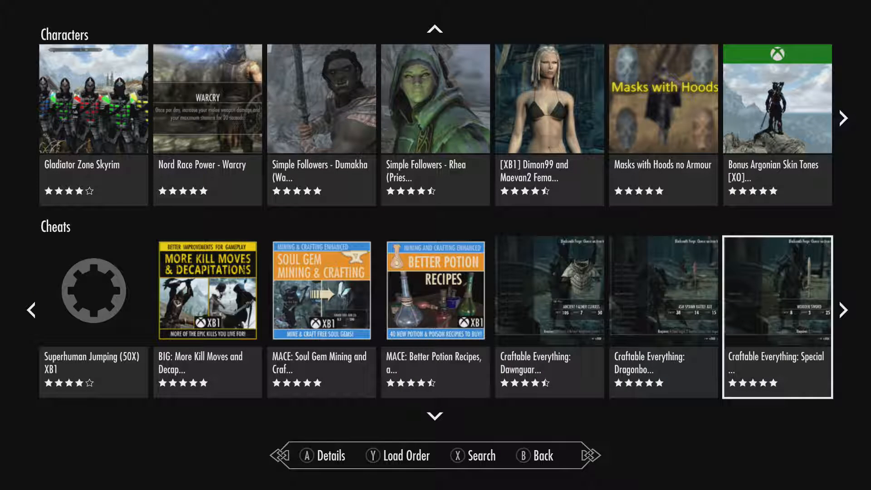
# Scroll through the remaining mods of the Cheats row.
pyautogui.hscroll(3)
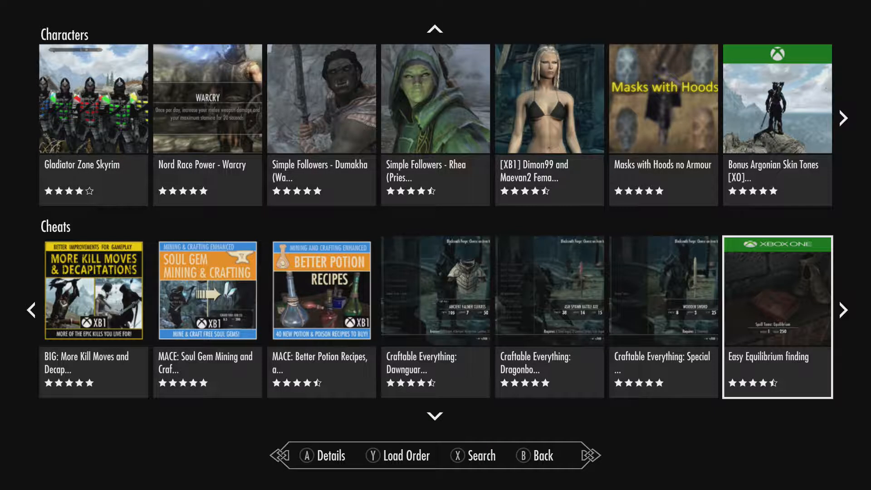
pyautogui.hscroll(3)
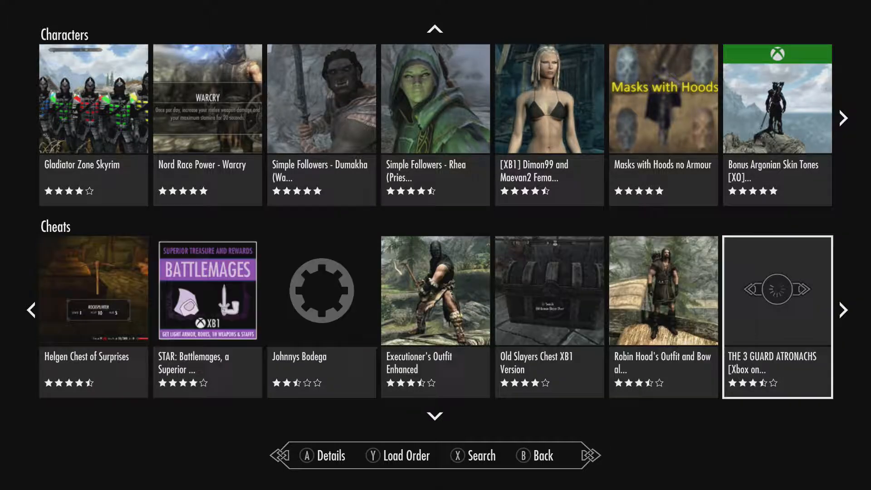
pyautogui.hscroll(3)
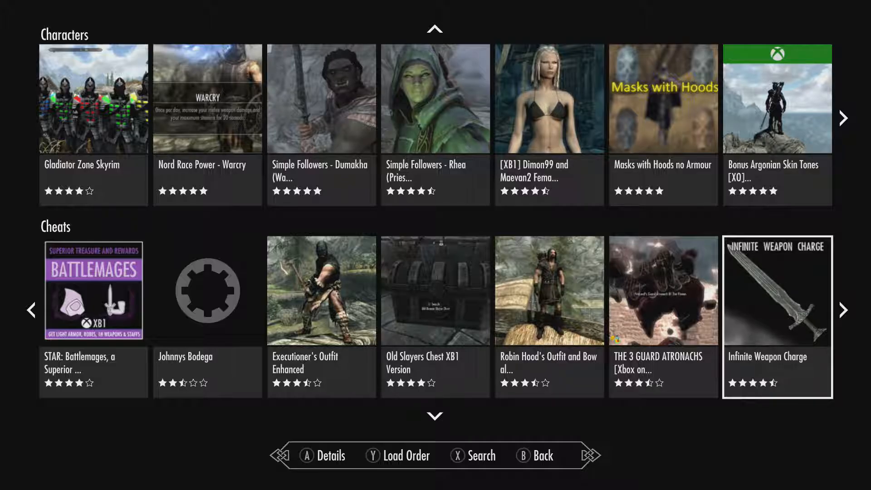
# Move down past Clothing and Collectibles to Crafting and open Black Panther XB1.
pyautogui.scroll(-3)
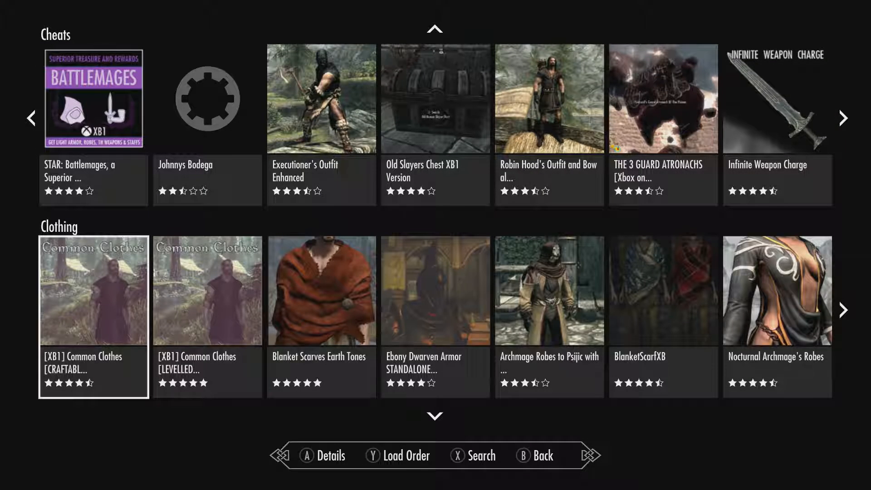
pyautogui.scroll(-3)
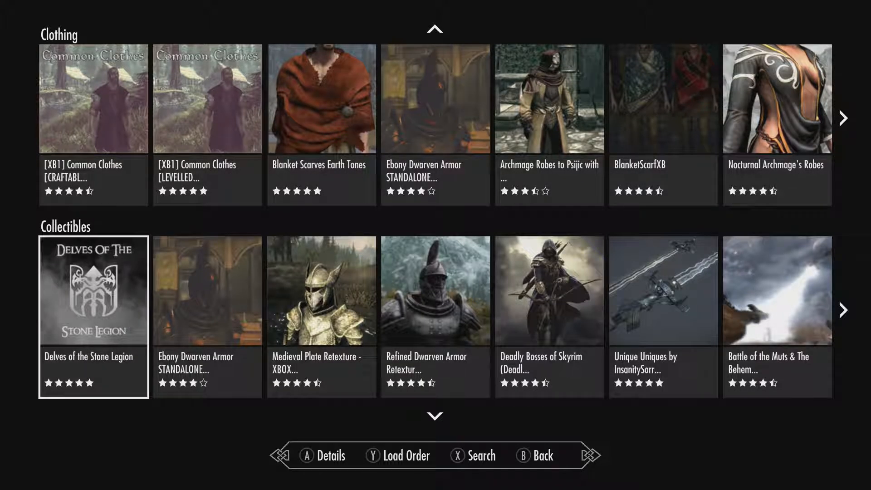
pyautogui.scroll(-3)
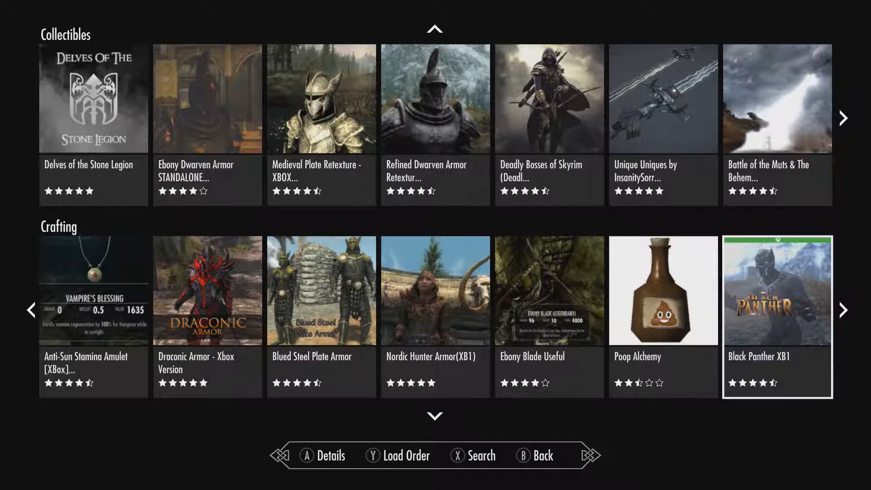
pyautogui.click(776, 289)
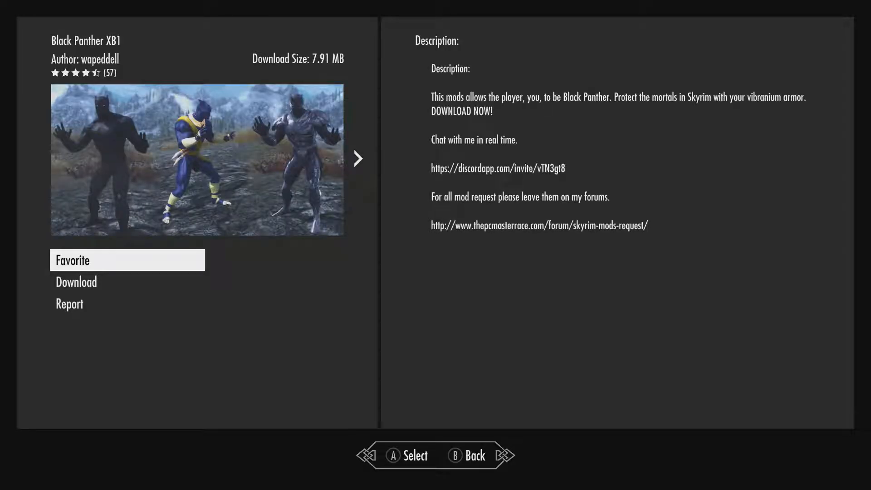
# Flip through Black Panther XB1's detail screenshots, then return to the Crafting row.
pyautogui.click(357, 158)
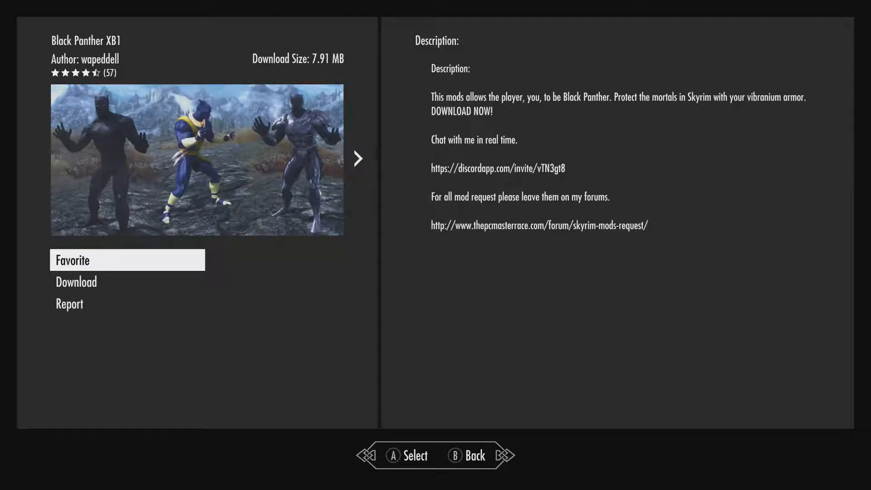
pyautogui.click(356, 158)
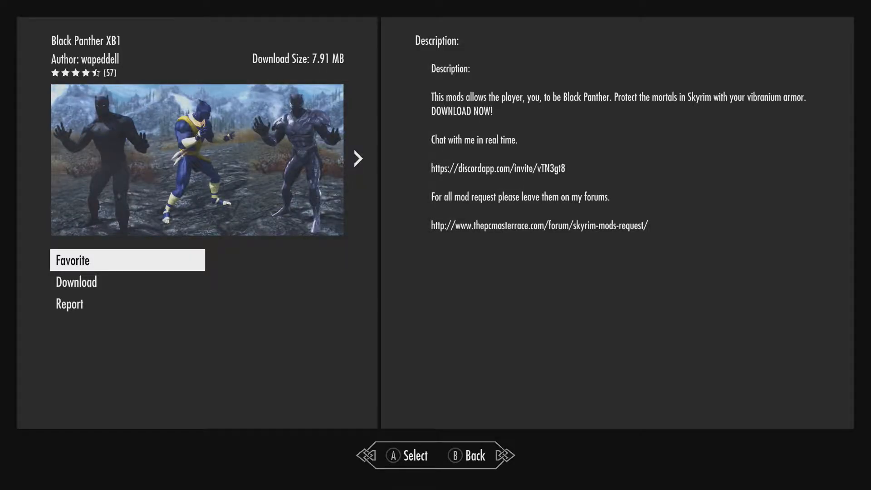
pyautogui.press('b')
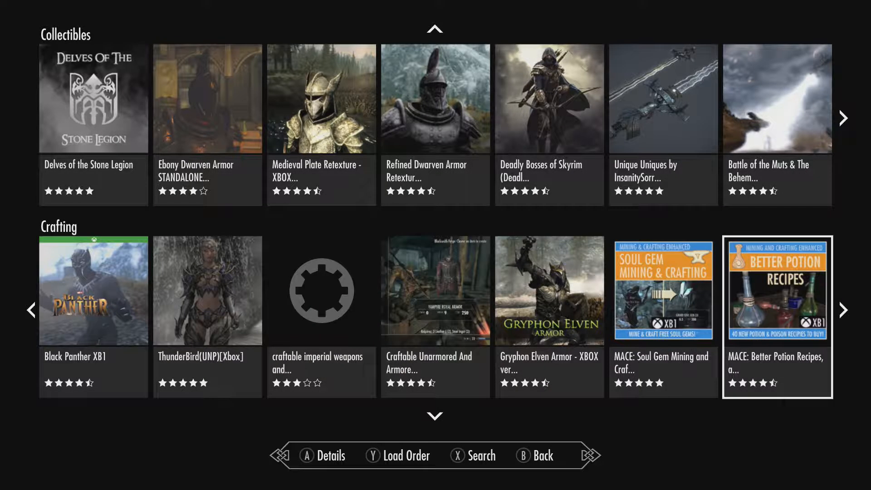
# Move from Crafting past Creatures, Environmental and Foliage to the Followers row at DoJo follower.
pyautogui.click(842, 309)
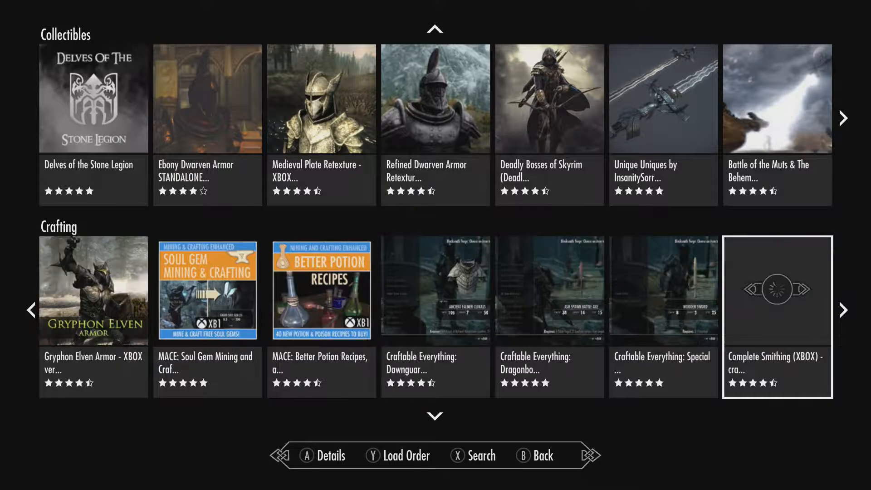
pyautogui.scroll(-3)
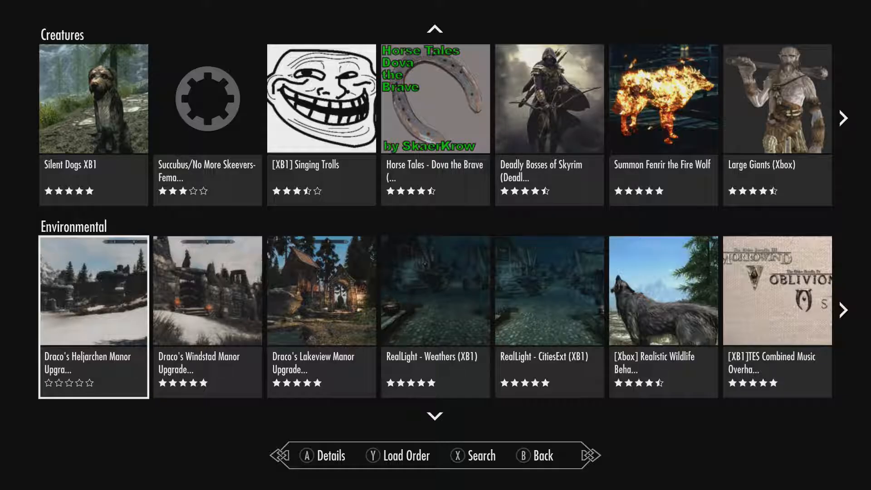
pyautogui.scroll(-3)
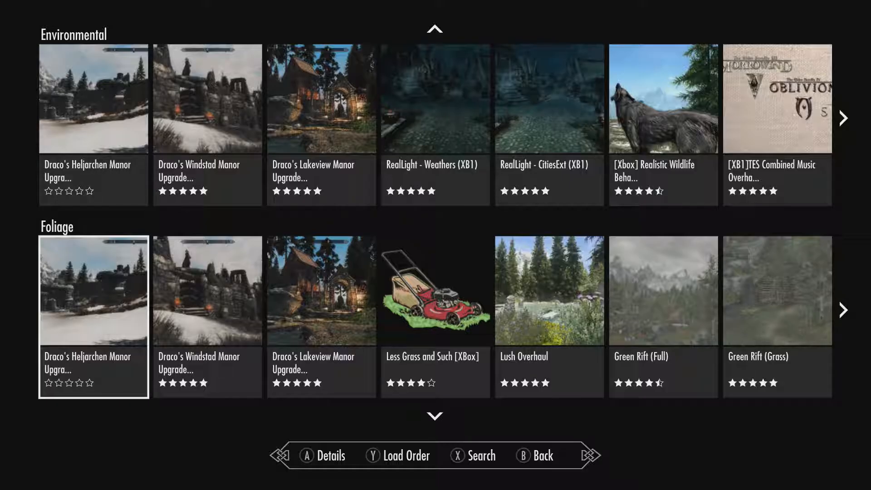
pyautogui.scroll(-3)
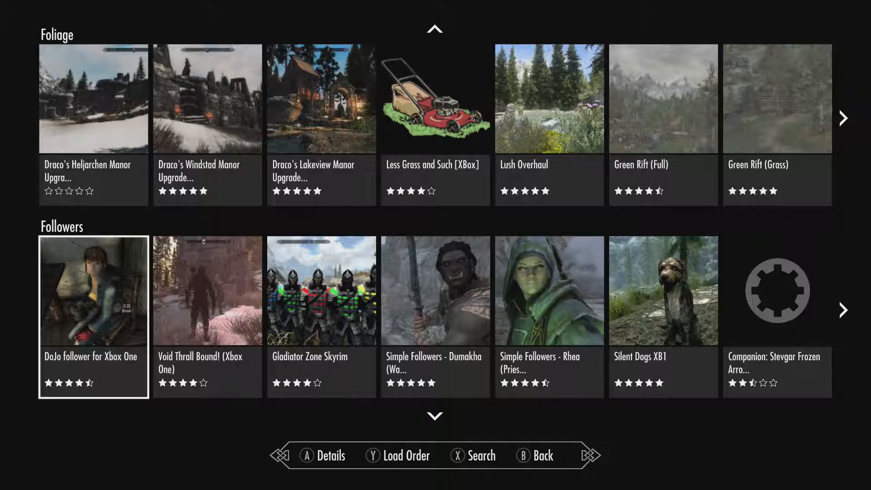
# Browse further along the Followers row of mods.
pyautogui.click(93, 289)
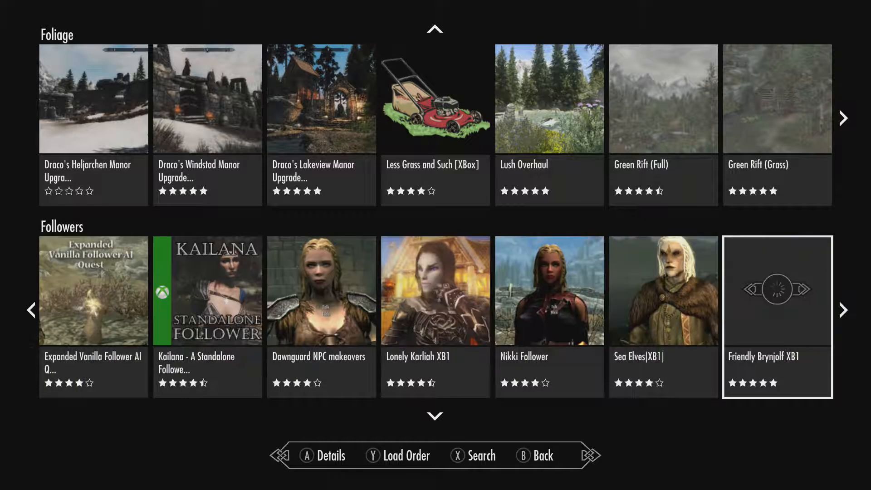
pyautogui.hscroll(3)
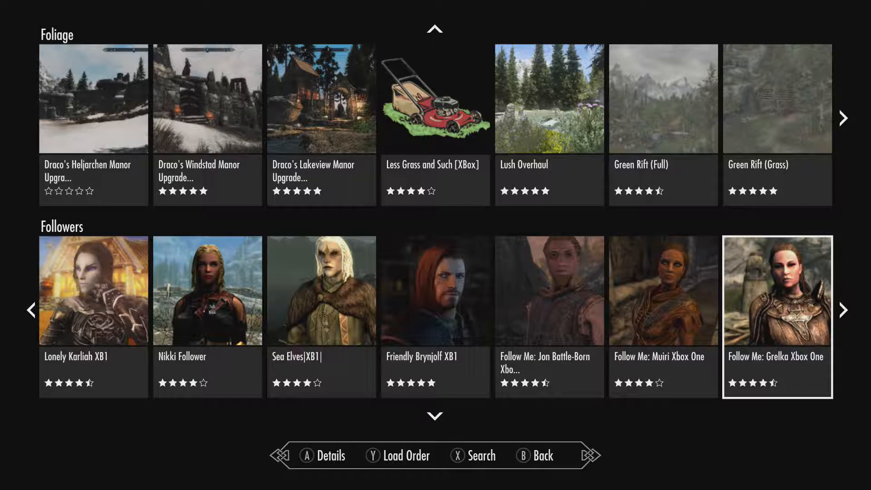
pyautogui.hscroll(3)
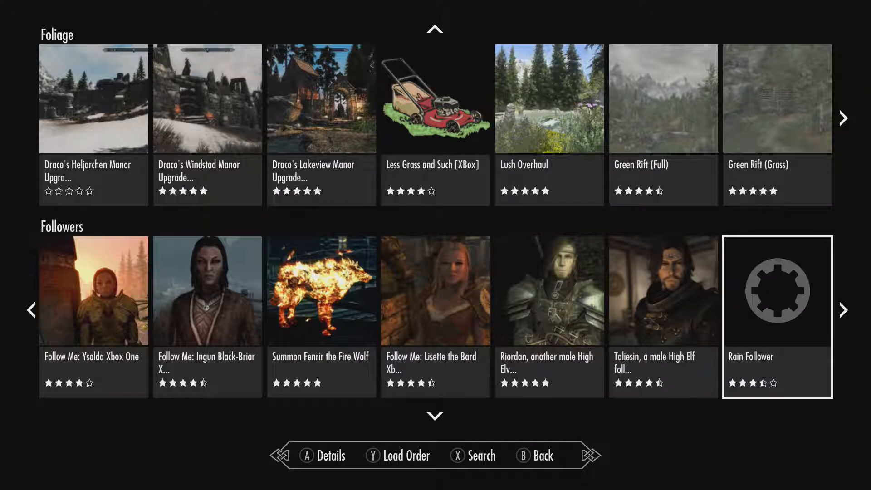
# Move down past Gameplay, Graphics and Hair and Face to the Homes row.
pyautogui.scroll(-3)
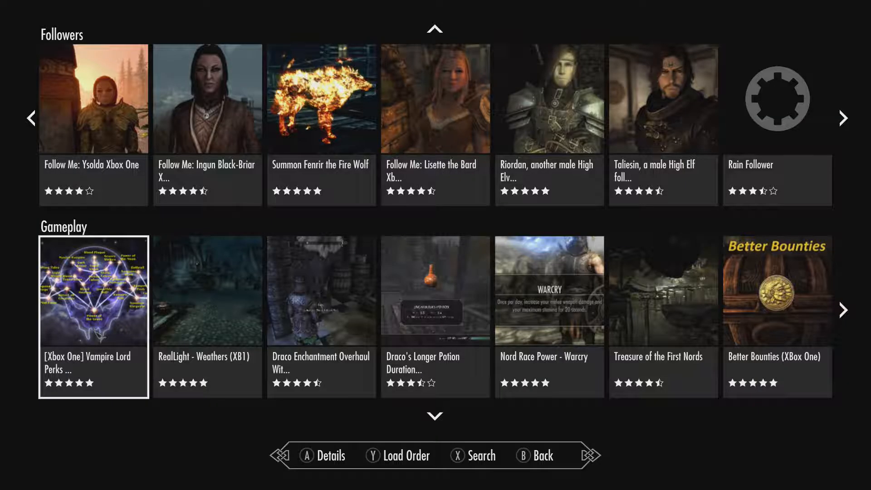
pyautogui.scroll(-3)
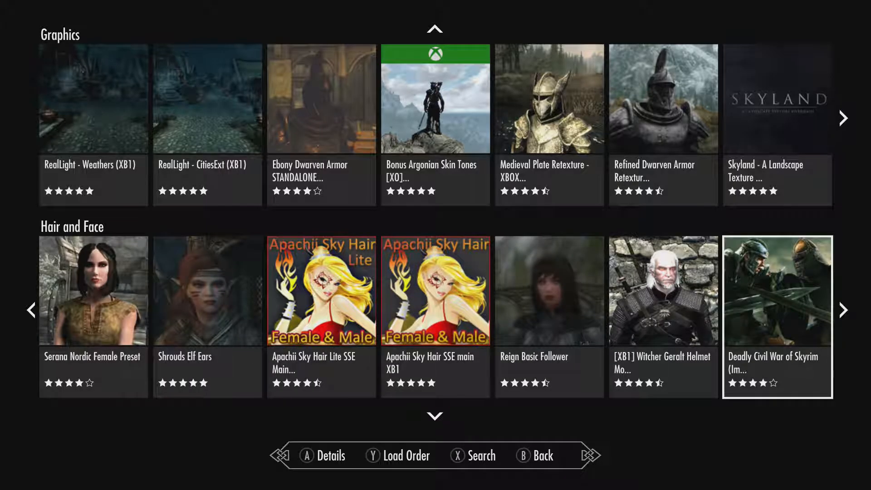
pyautogui.scroll(-3)
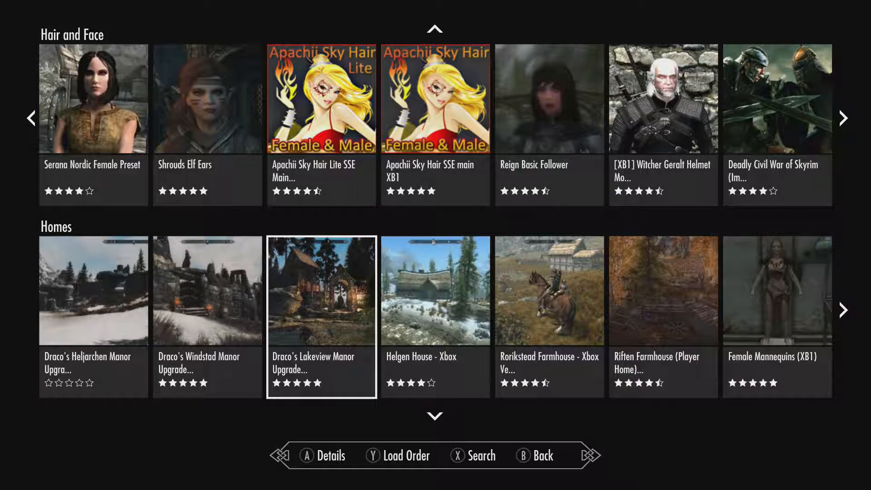
pyautogui.click(321, 290)
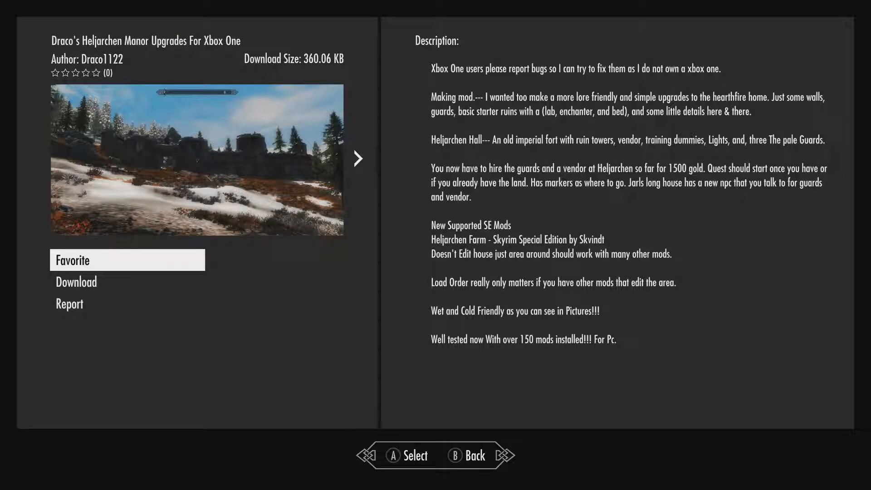
pyautogui.click(357, 158)
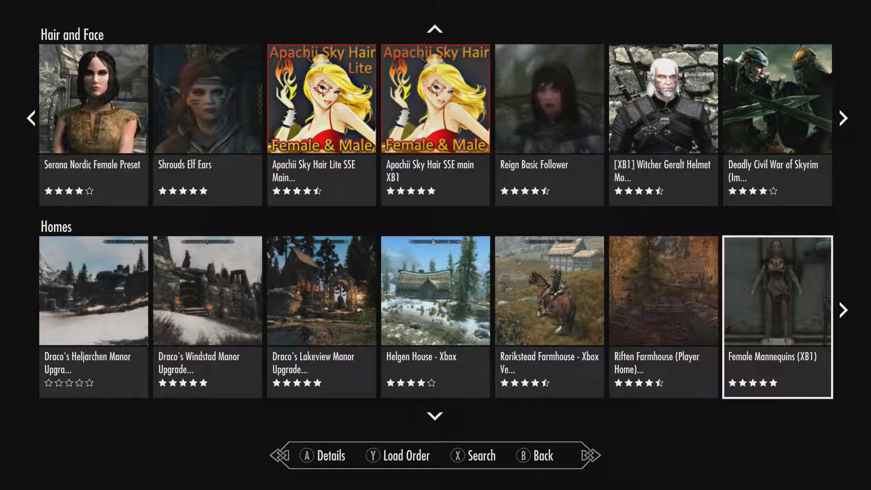
# Scroll the Homes row and open Custom Family Home XB1's details by WitchRiser.
pyautogui.click(843, 310)
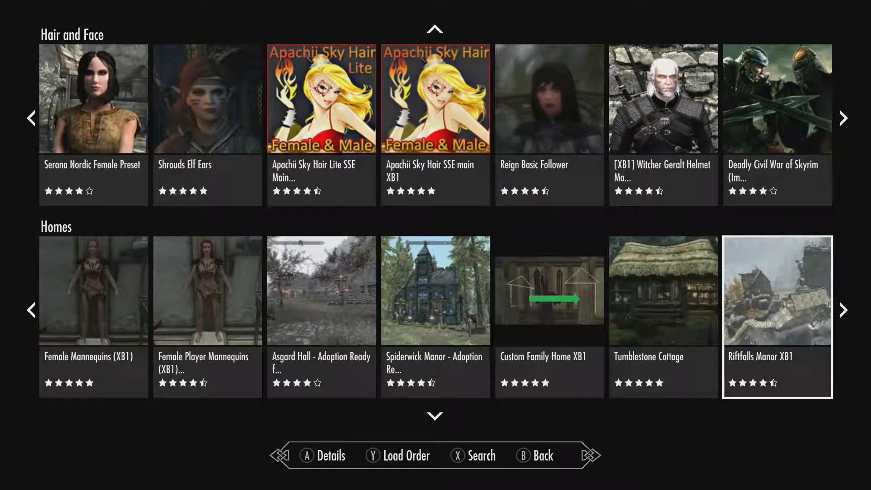
pyautogui.hscroll(3)
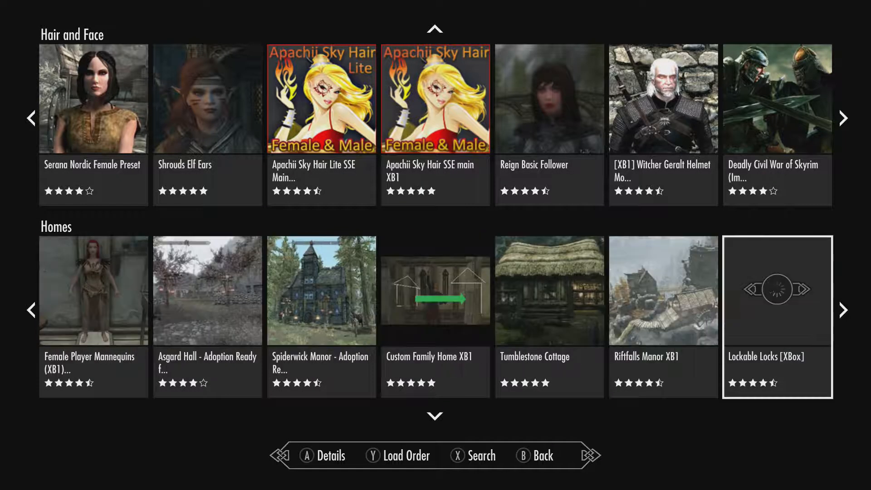
pyautogui.click(435, 291)
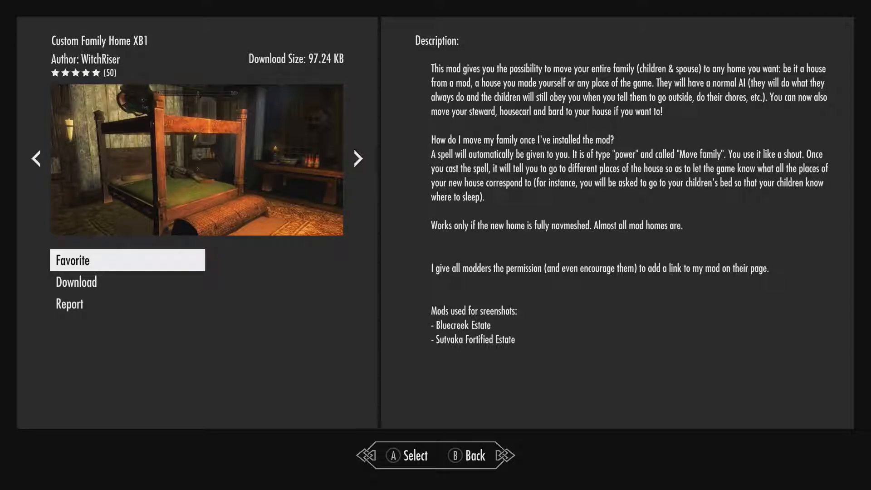
# View two more Custom Family Home screenshots, then return to Homes, reaching Hemlock Hall.
pyautogui.click(358, 158)
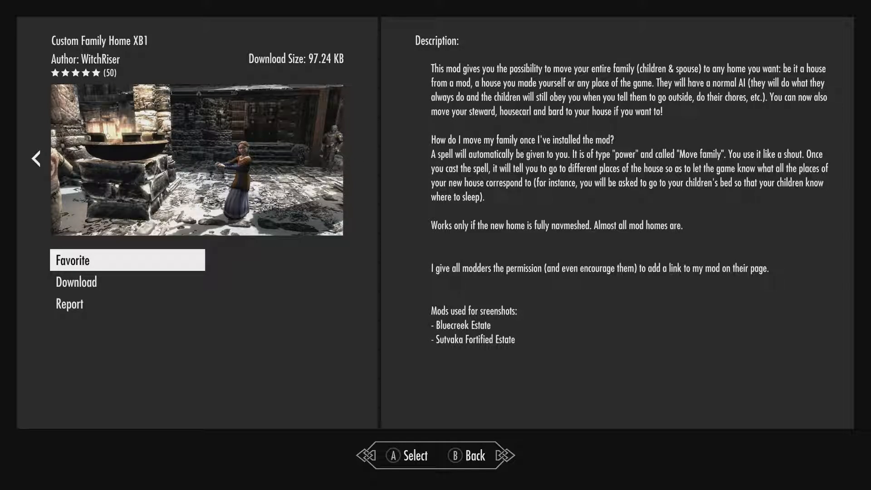
pyautogui.click(357, 159)
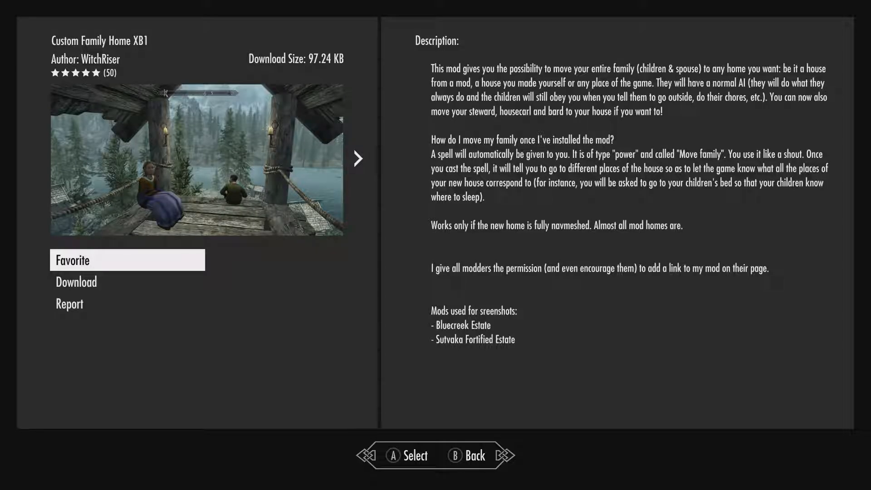
pyautogui.press('B')
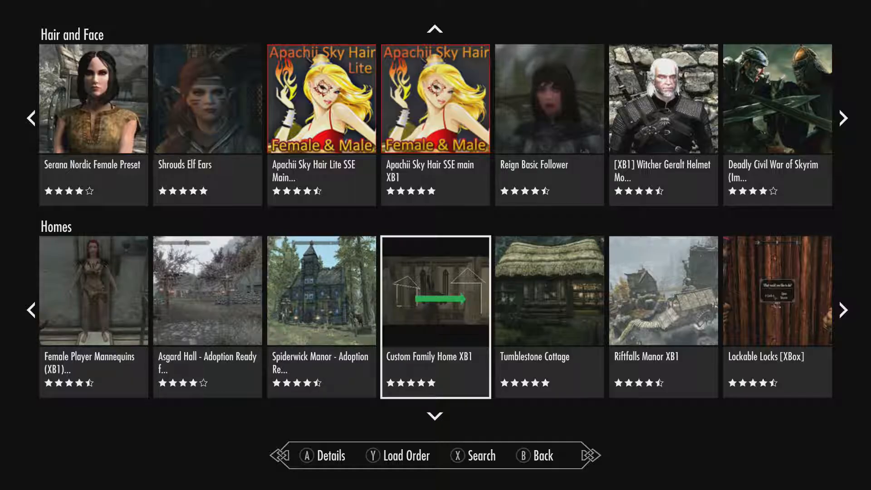
pyautogui.hscroll(3)
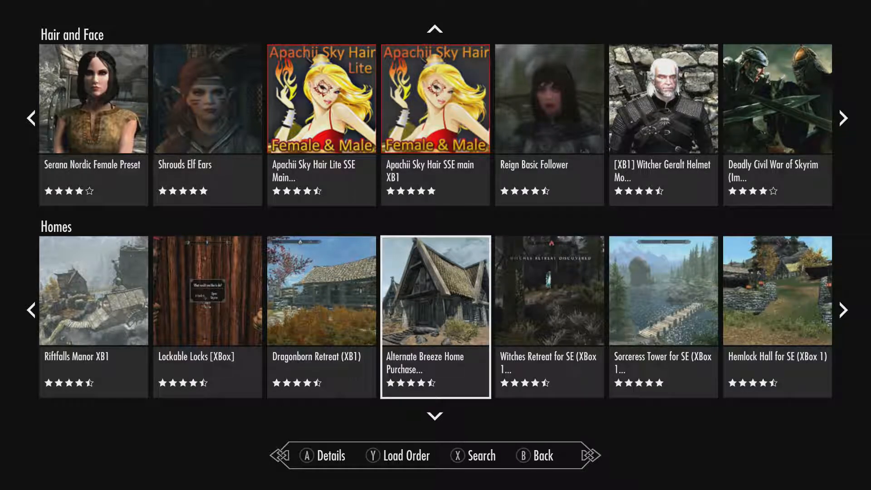
# Move down past Immersion and Items to Misc, reaching Refined Dwarven Armor Retexture.
pyautogui.scroll(-3)
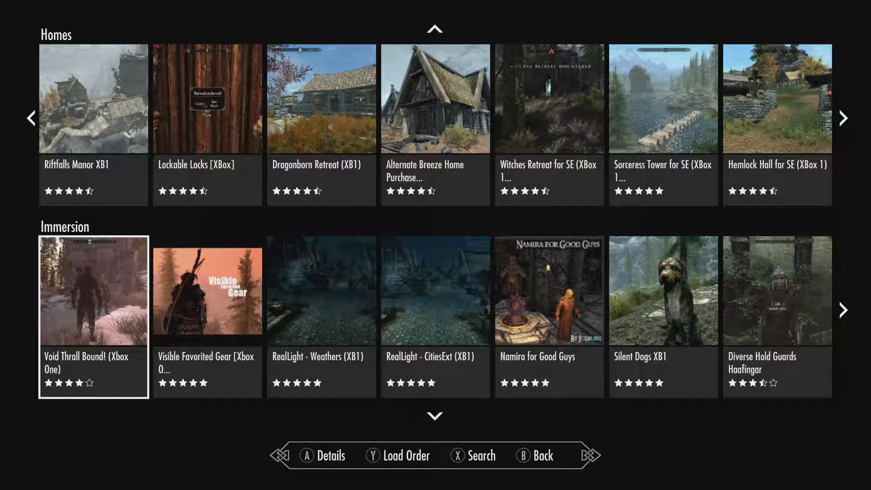
pyautogui.scroll(-3)
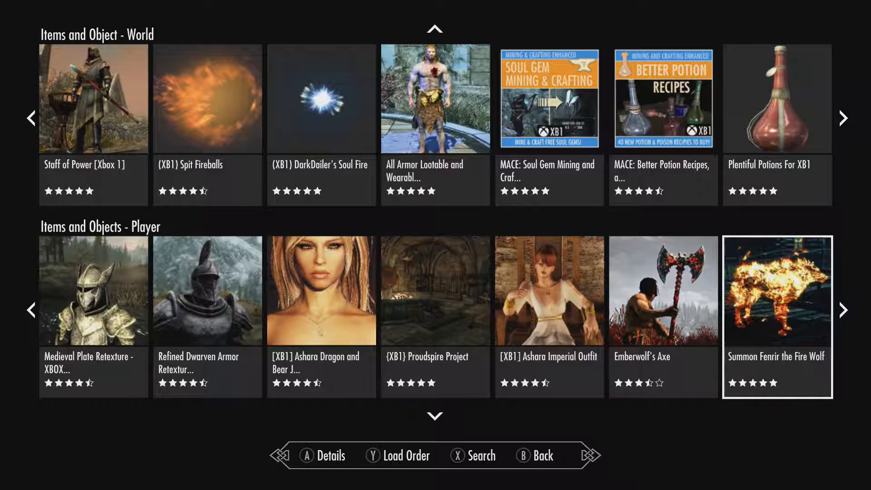
pyautogui.hscroll(3)
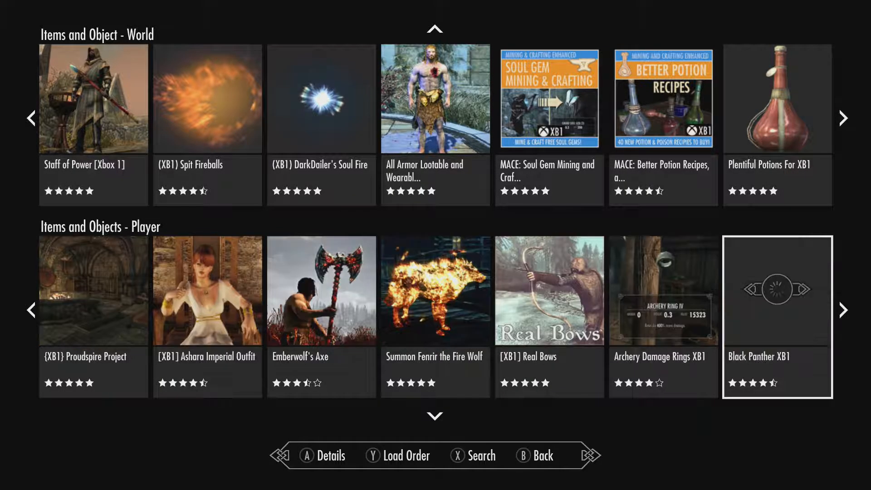
pyautogui.hscroll(3)
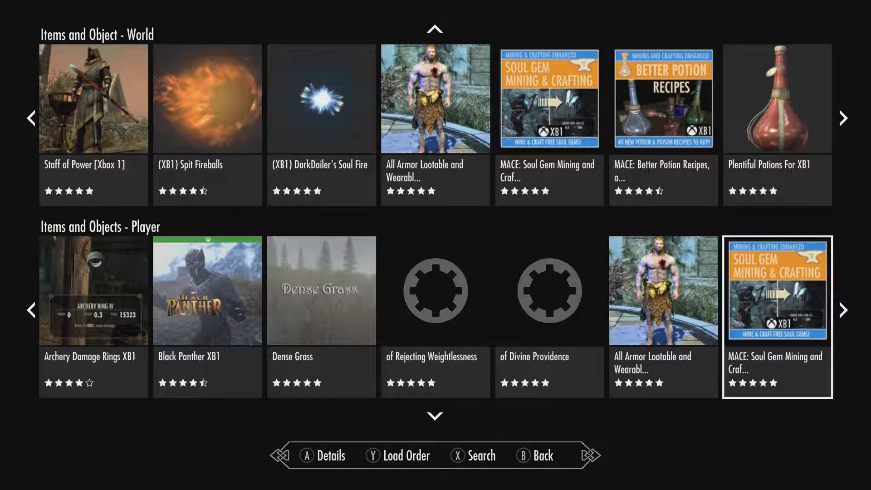
pyautogui.hscroll(3)
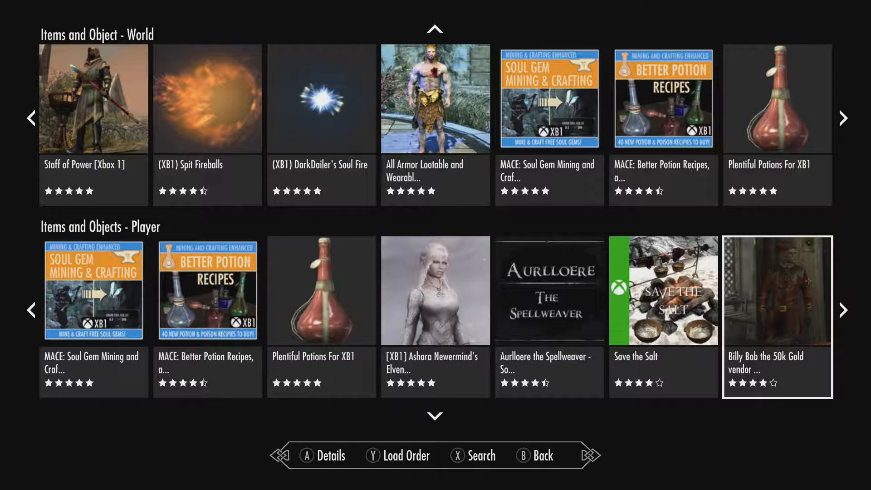
pyautogui.hscroll(3)
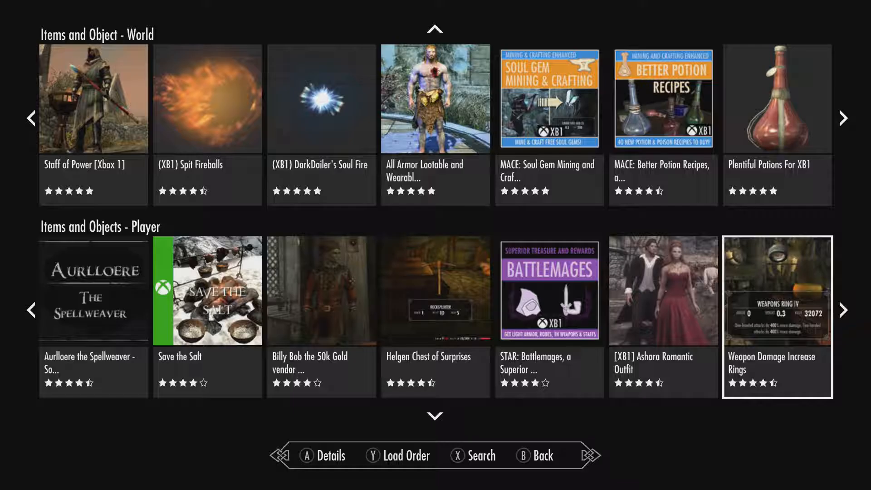
pyautogui.scroll(-3)
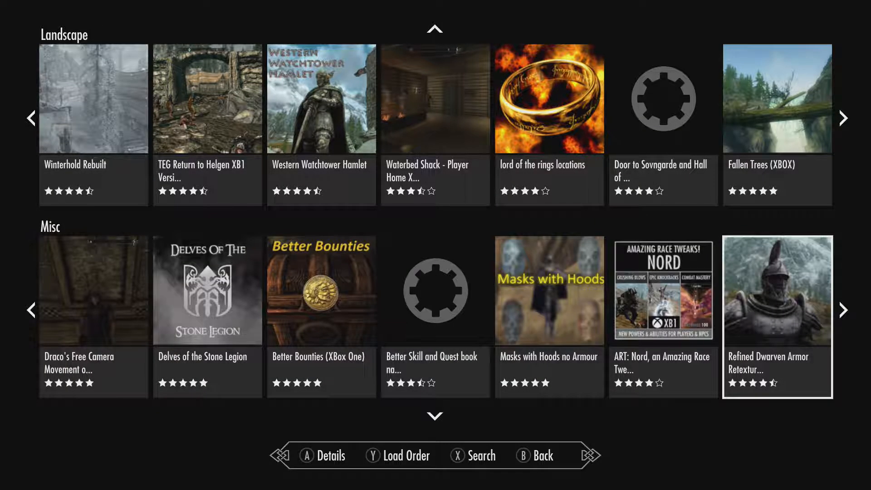
# Scroll Misc and Models and Textures, then reach NPCs at Companion: Arbjorn Goldbeard.
pyautogui.hscroll(3)
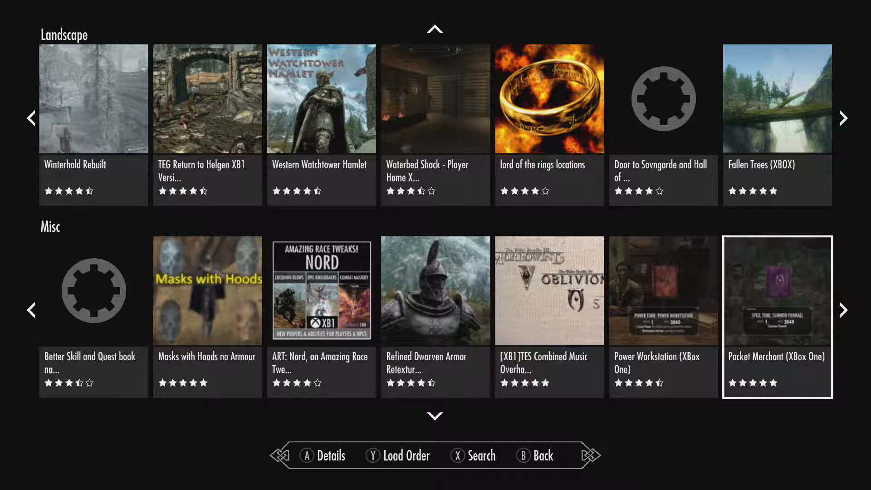
pyautogui.hscroll(3)
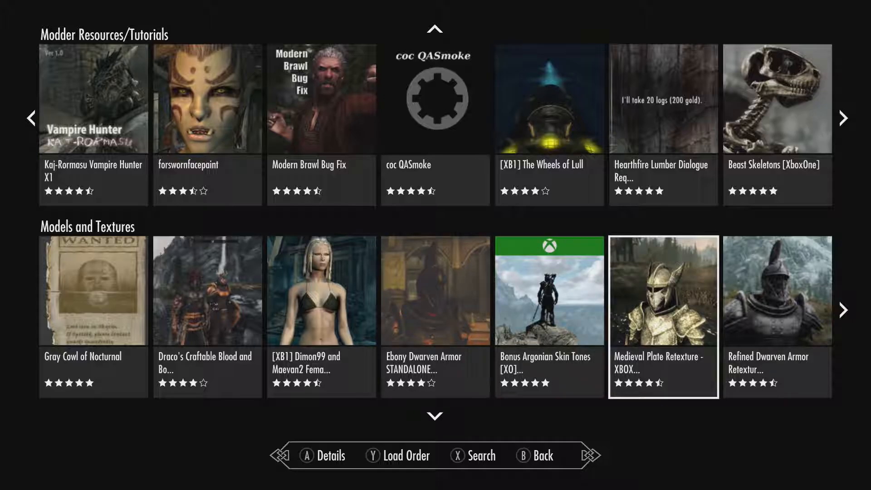
pyautogui.click(843, 310)
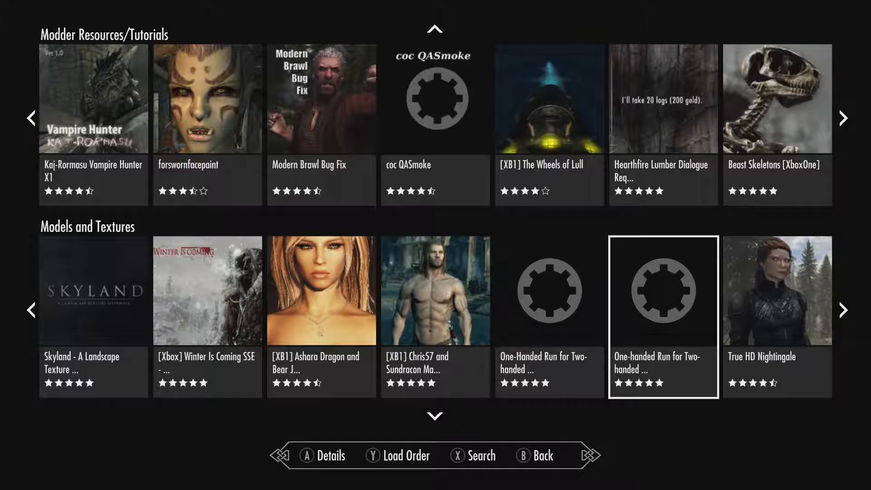
pyautogui.hscroll(3)
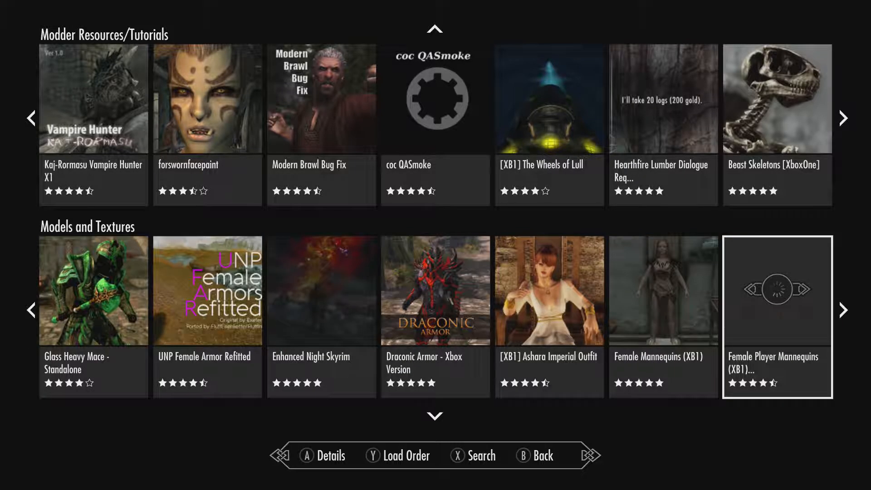
pyautogui.scroll(-3)
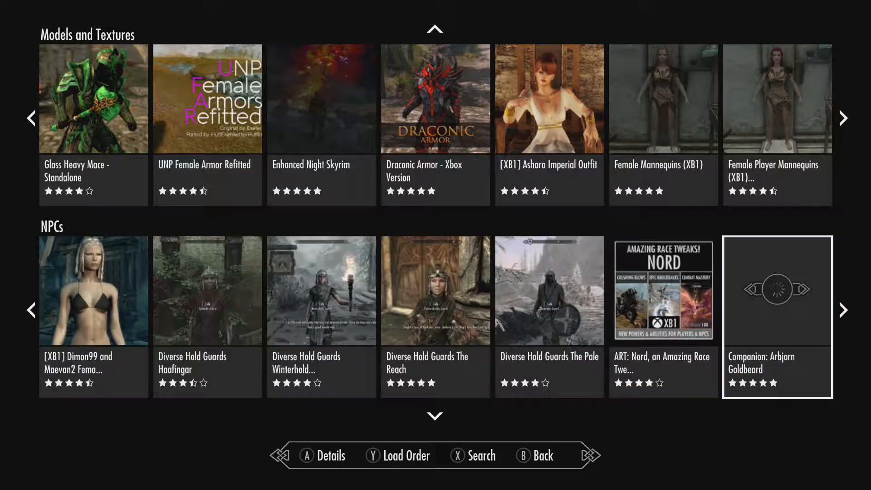
# Scroll the NPCs and Nvidia rows, then open Skyland - A Landscape Texture Overhaul's details.
pyautogui.click(843, 310)
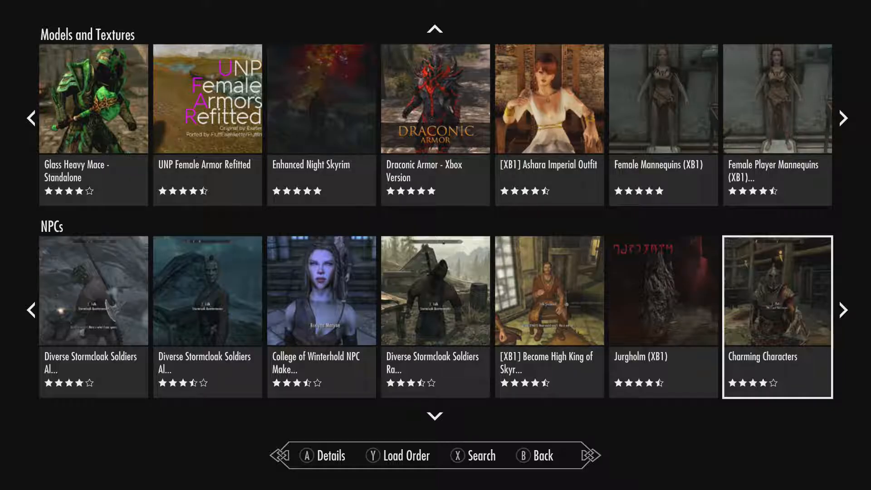
pyautogui.scroll(-3)
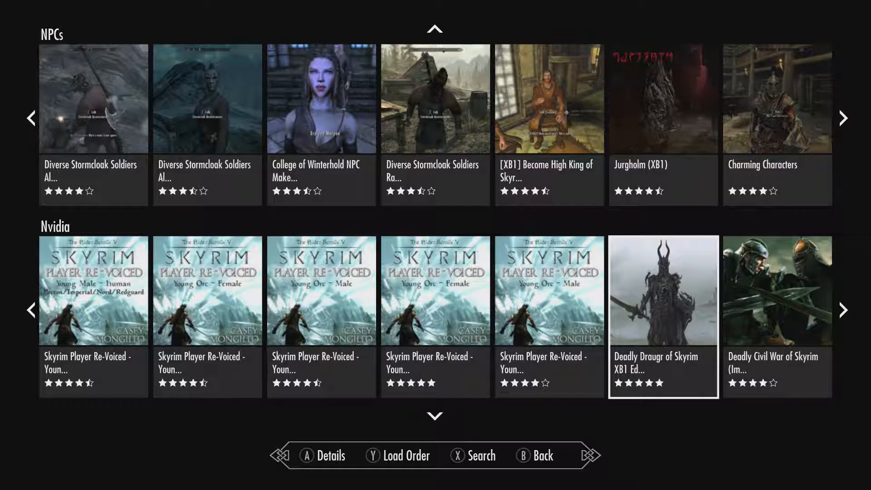
pyautogui.hscroll(3)
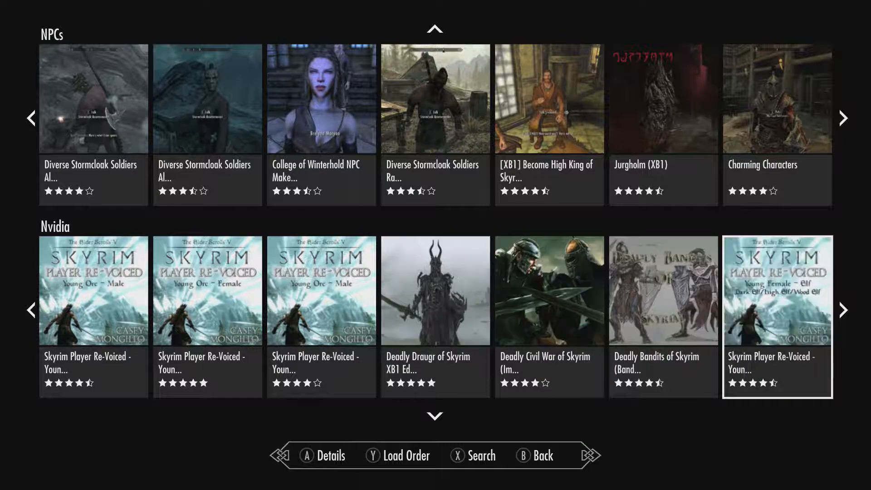
pyautogui.hscroll(3)
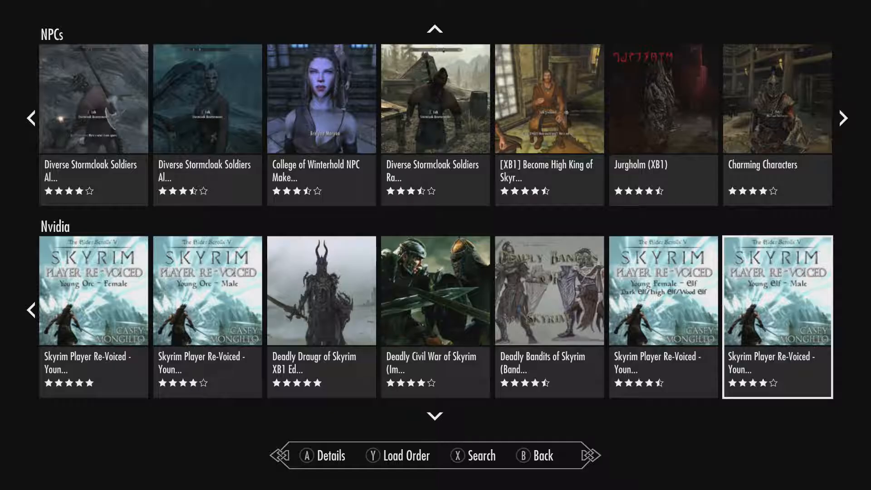
pyautogui.scroll(-3)
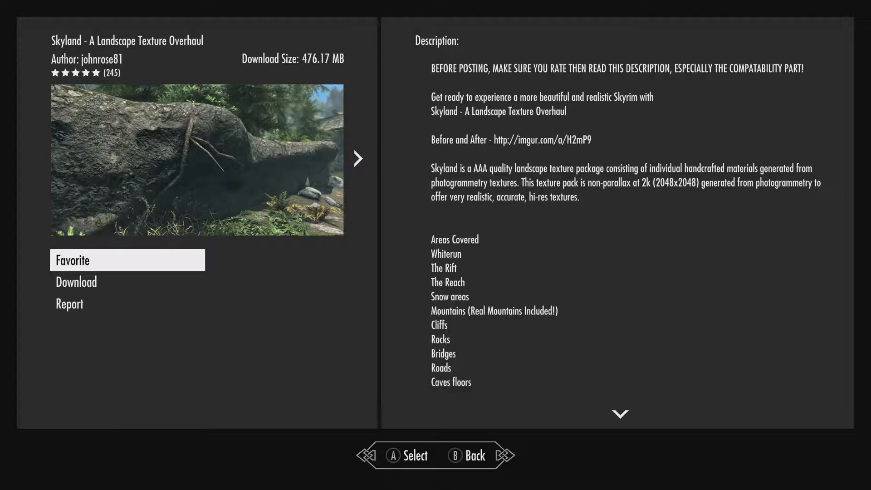
# Close the Skyland details page and go back to the Overhaul row.
pyautogui.press('B')
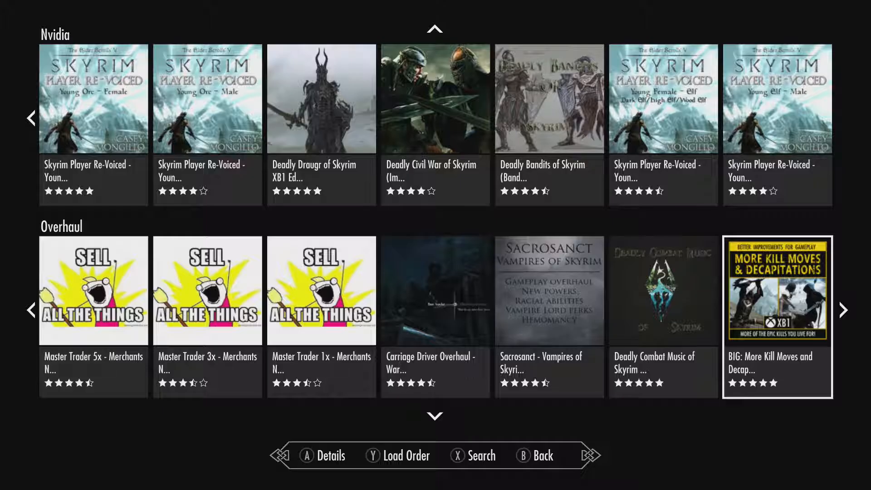
# View ERSO Enhanced Mighty Dragons and Player Blink Fix details, then reach the Patches row.
pyautogui.scroll(-3)
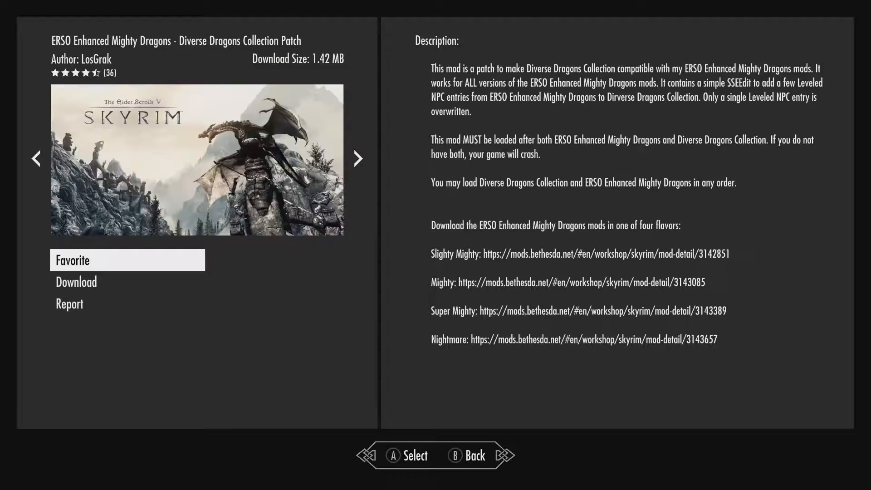
pyautogui.click(358, 158)
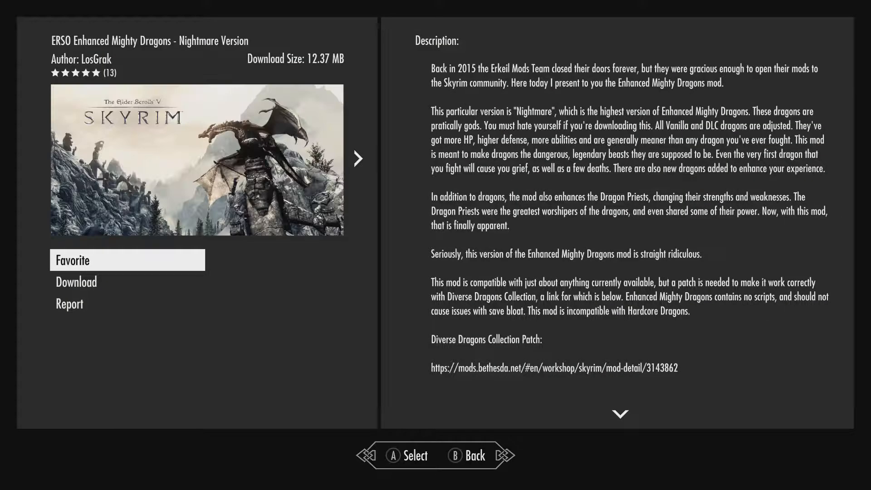
pyautogui.click(357, 158)
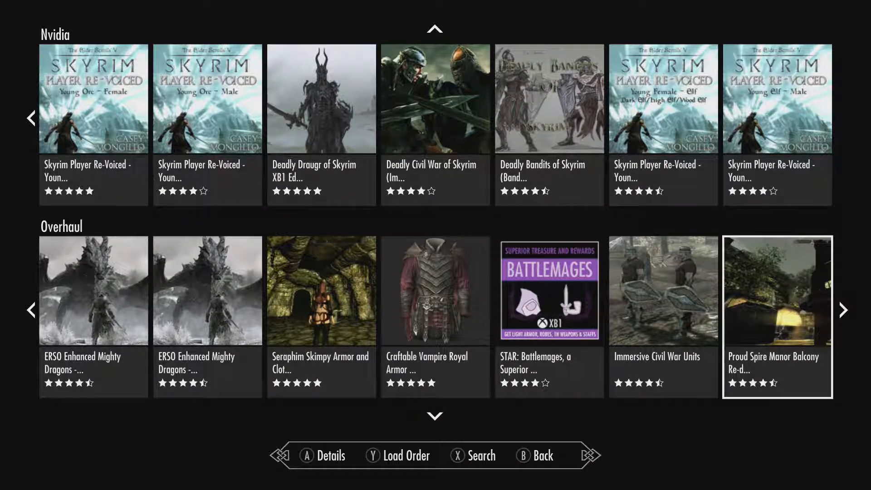
pyautogui.scroll(-3)
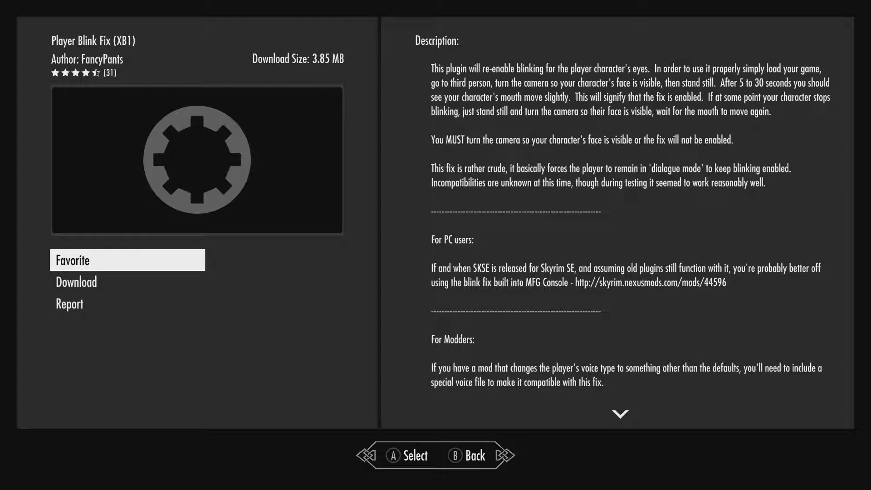
pyautogui.press('b')
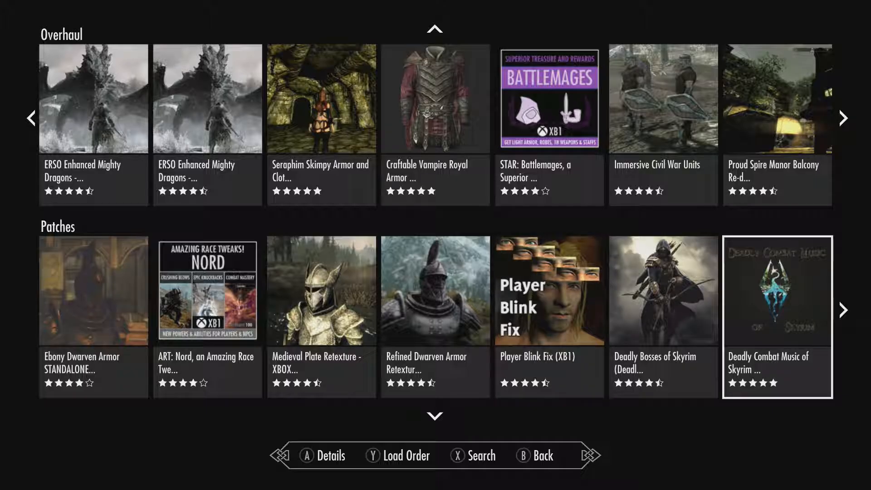
# Browse along the Patches row, then scroll down through the category rows to Perks.
pyautogui.click(843, 310)
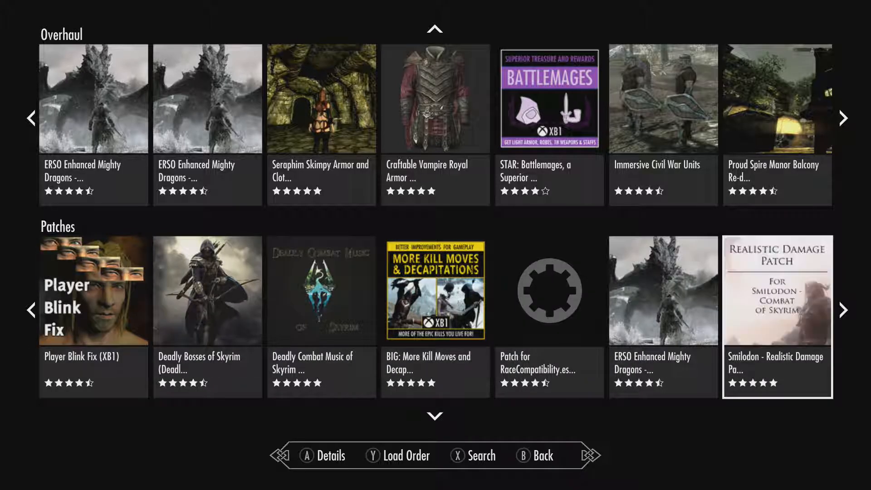
pyautogui.scroll(-3)
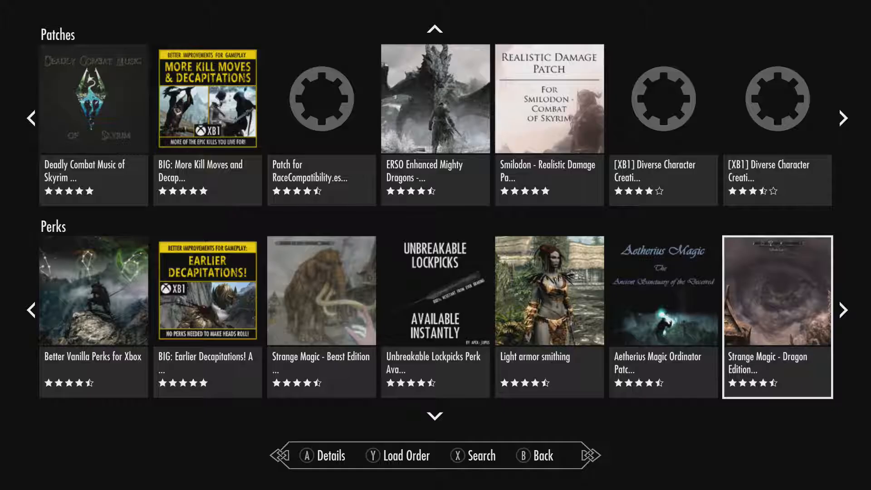
pyautogui.scroll(-3)
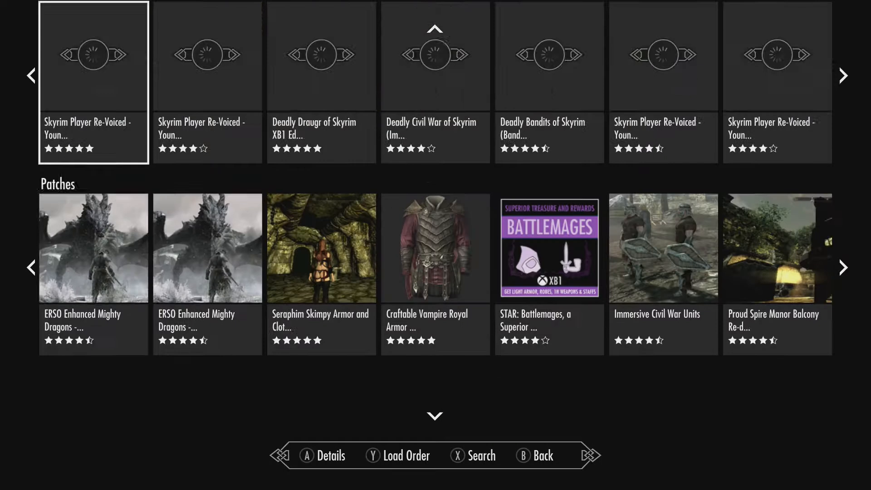
pyautogui.scroll(-3)
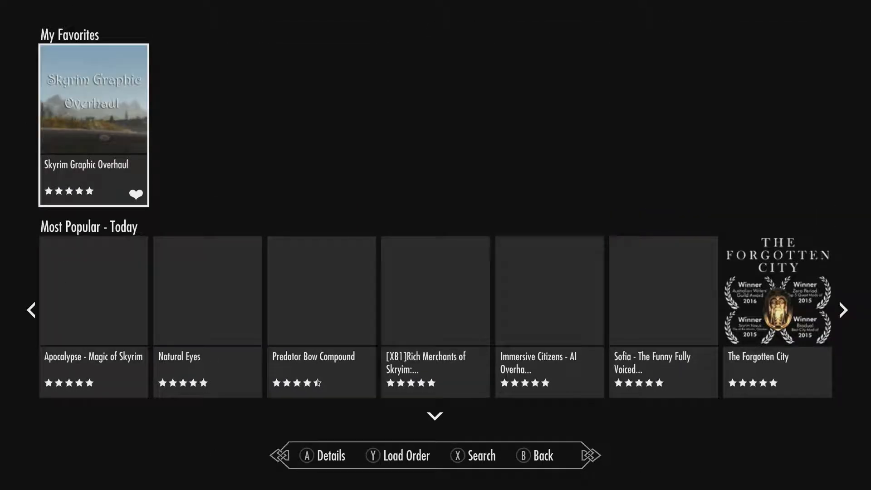
pyautogui.scroll(-3)
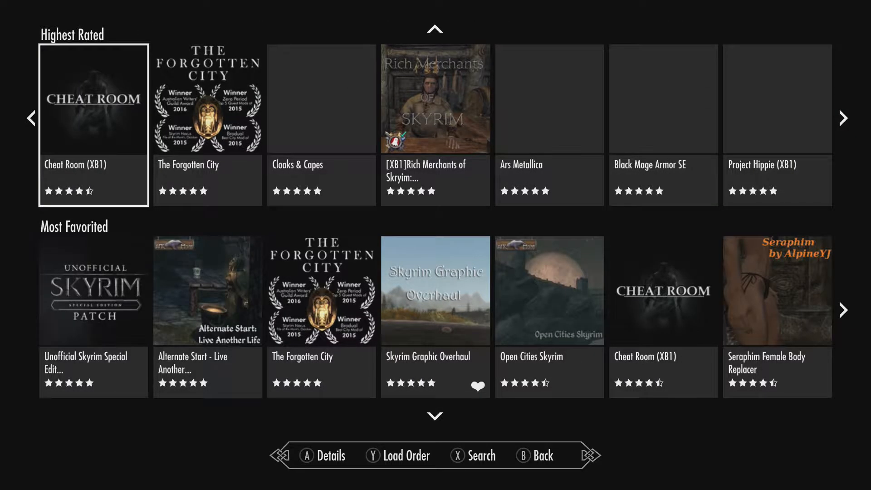